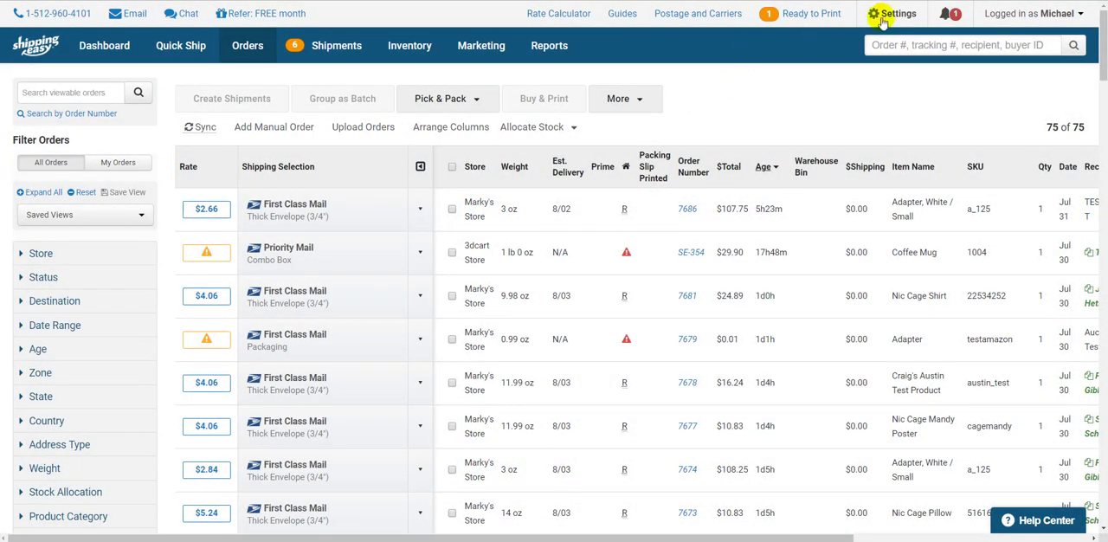
Step: Go from the orders list to the Settings overview
click(893, 14)
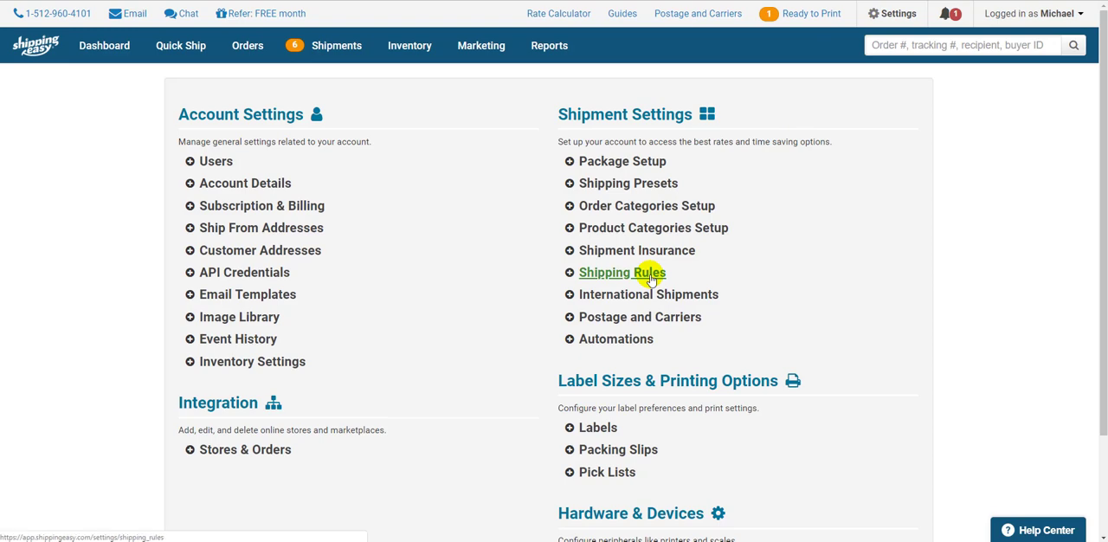
Step: Open Shipping Rules under Shipment Settings, showing the eBay Packing Slip and Insurance rules
click(622, 272)
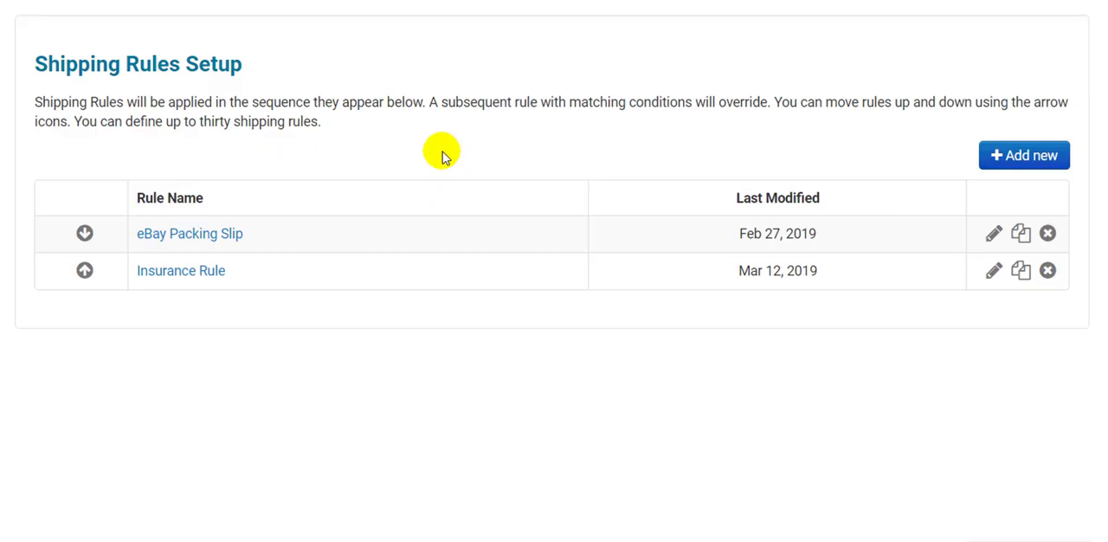
mouse_move(1024, 155)
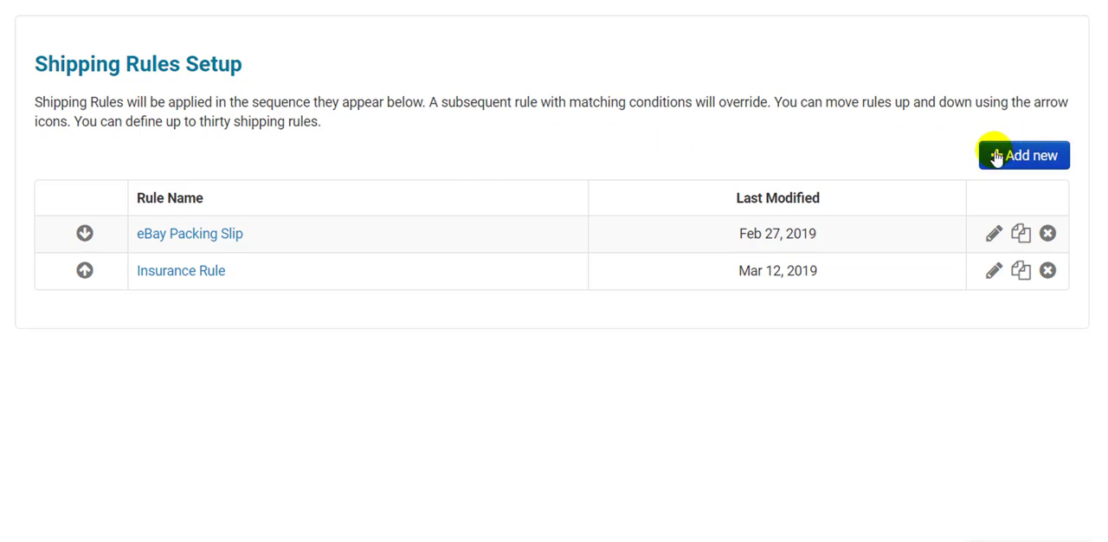
Step: Add a new blank rule and browse the available IF conditions
click(1023, 156)
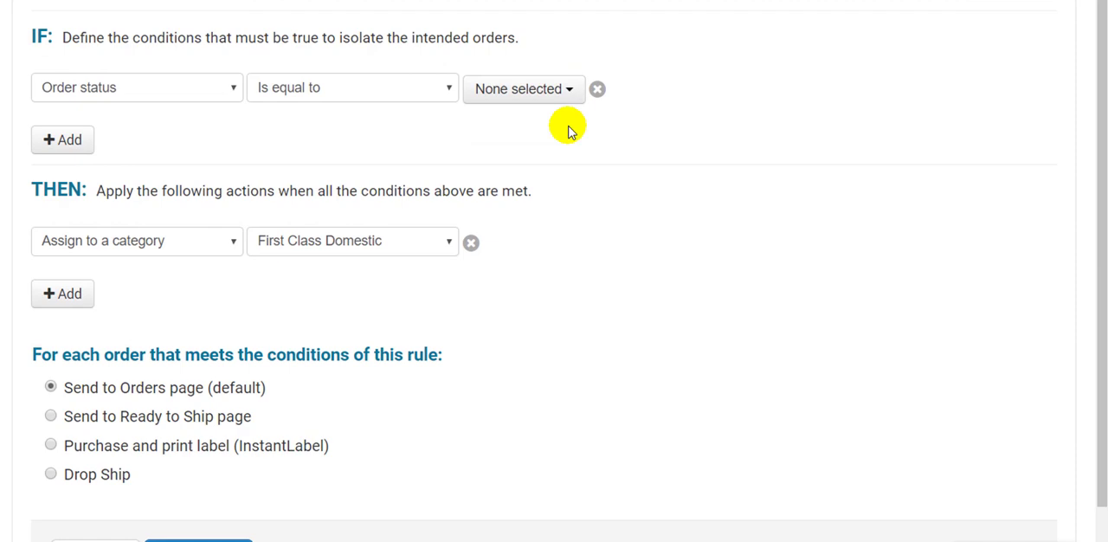
mouse_move(517, 154)
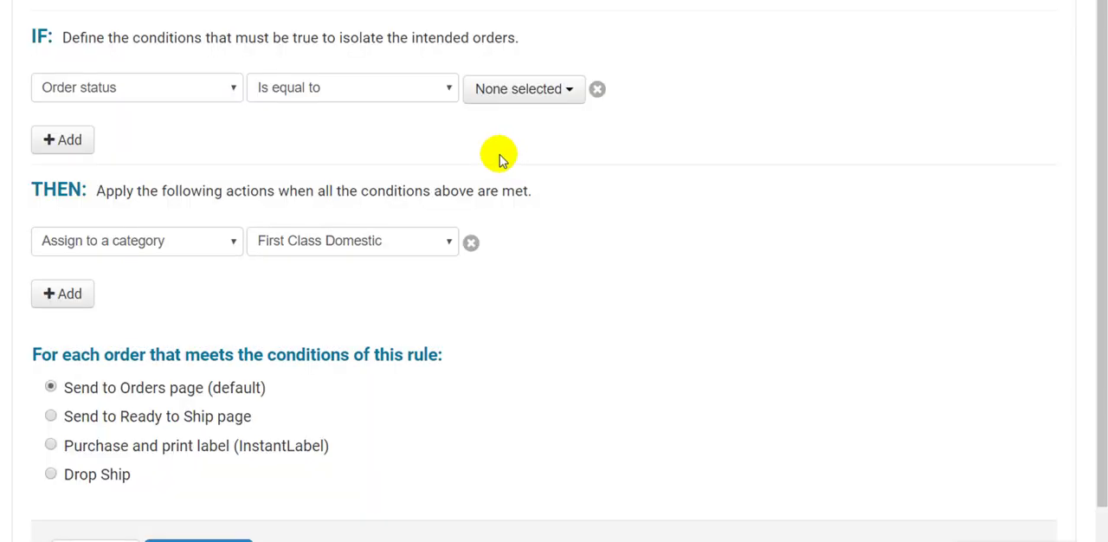
click(135, 86)
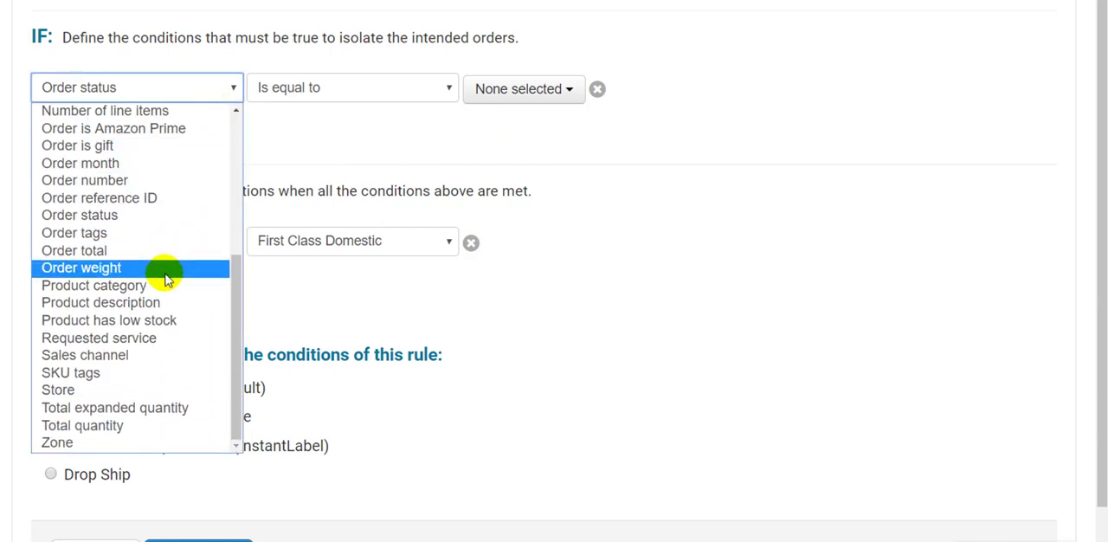
mouse_move(152, 320)
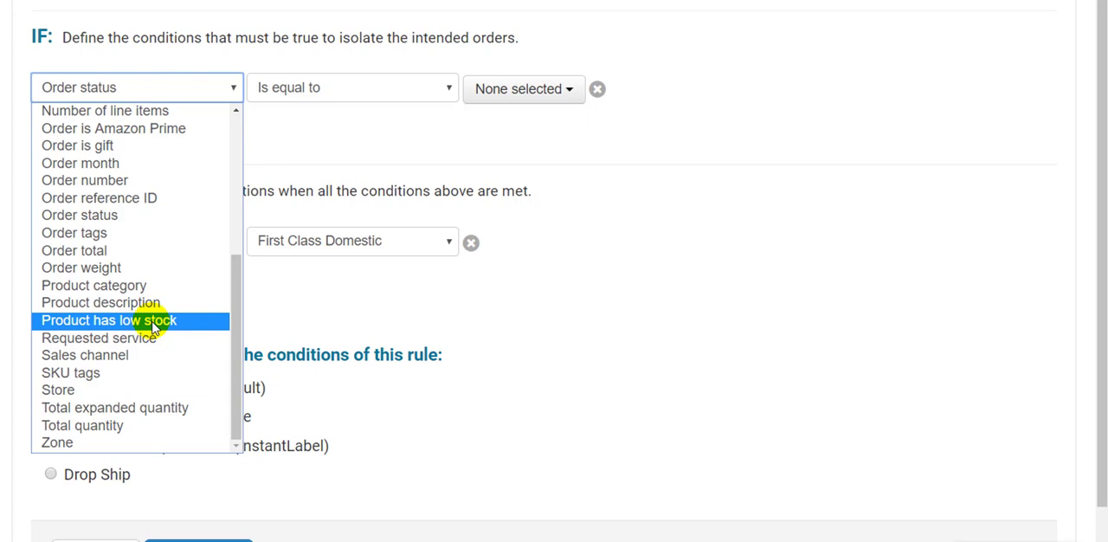
scroll(up, 3)
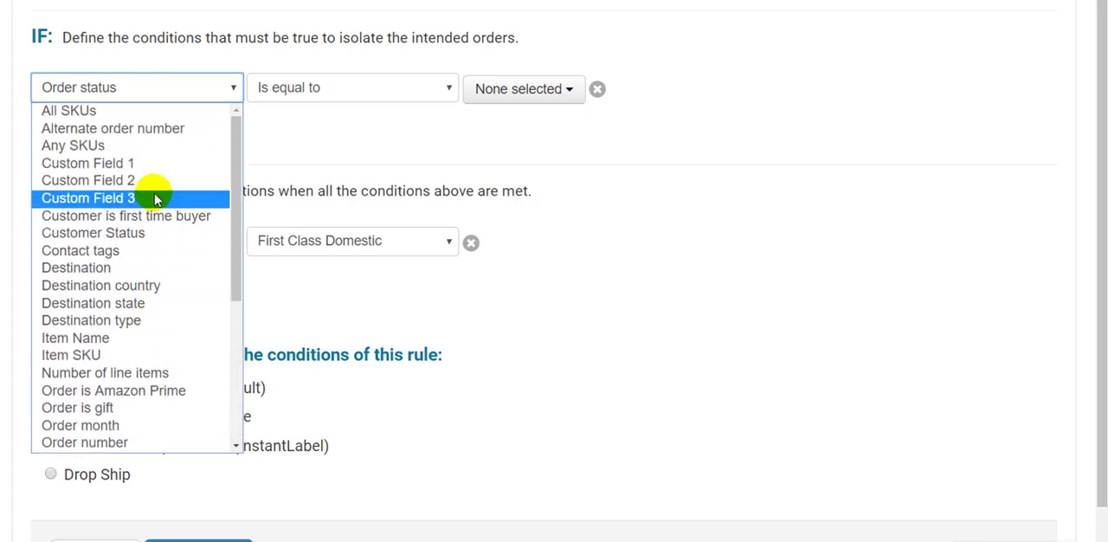
mouse_move(149, 249)
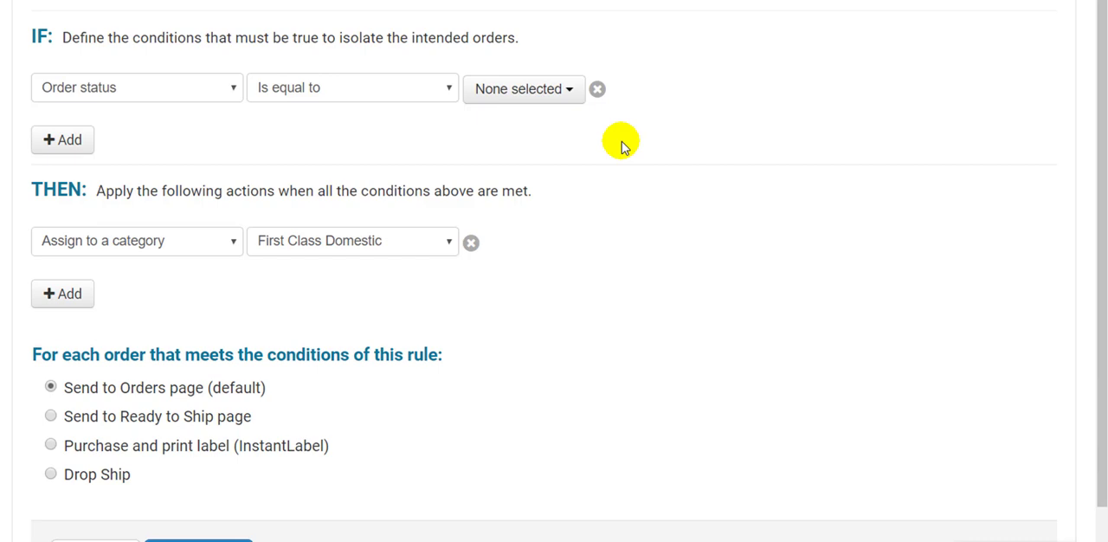
mouse_move(599, 165)
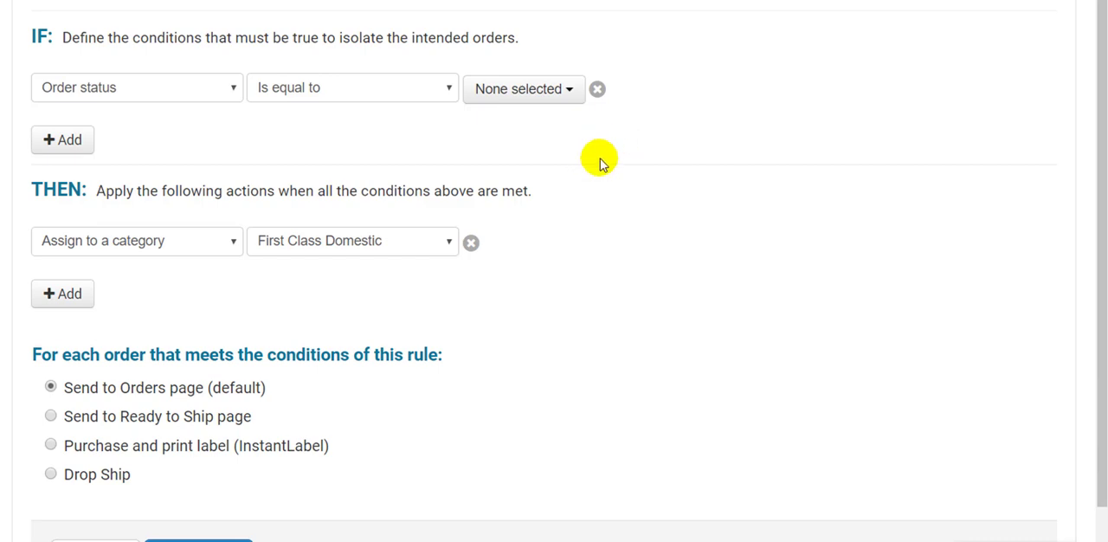
mouse_move(596, 149)
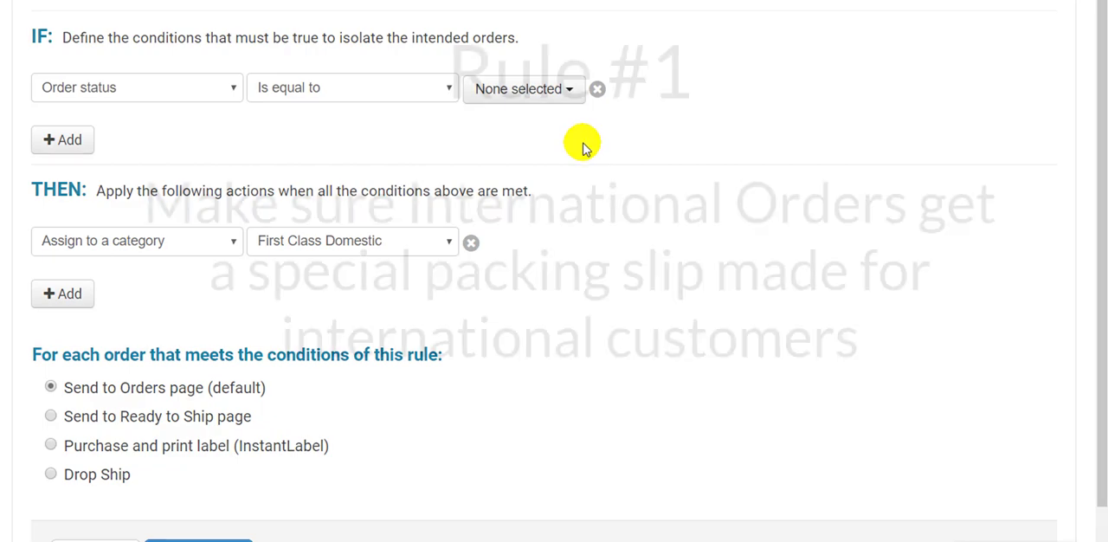
Step: Set IF Destination = International, THEN Set packing slip template = International
click(135, 86)
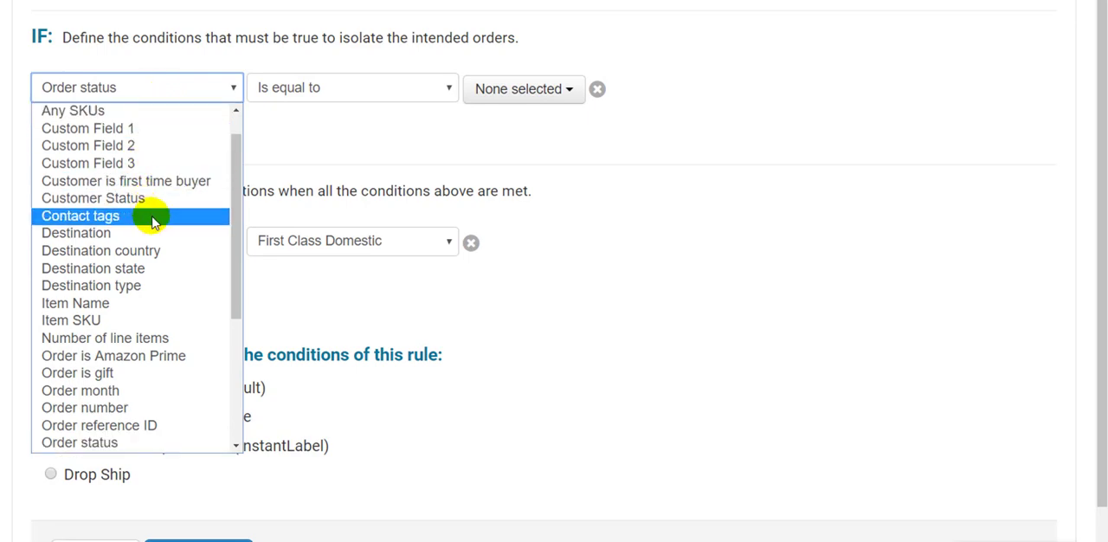
mouse_move(190, 232)
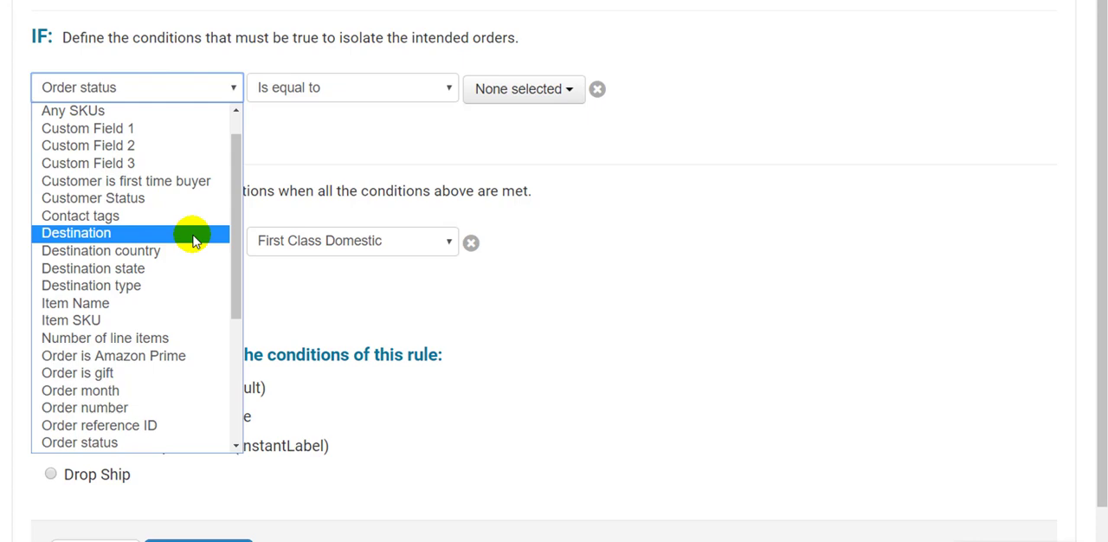
click(77, 232)
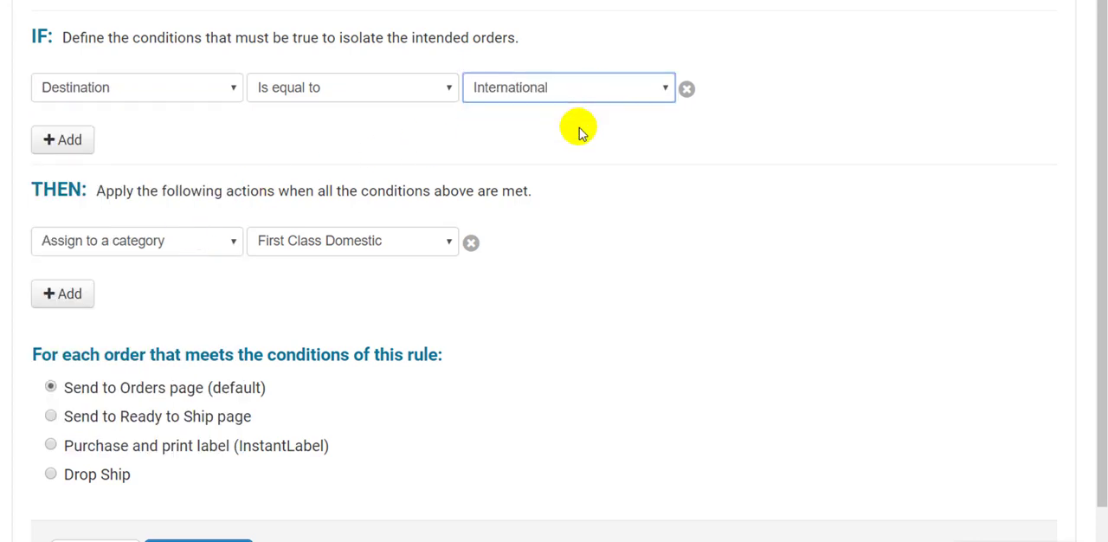
mouse_move(204, 270)
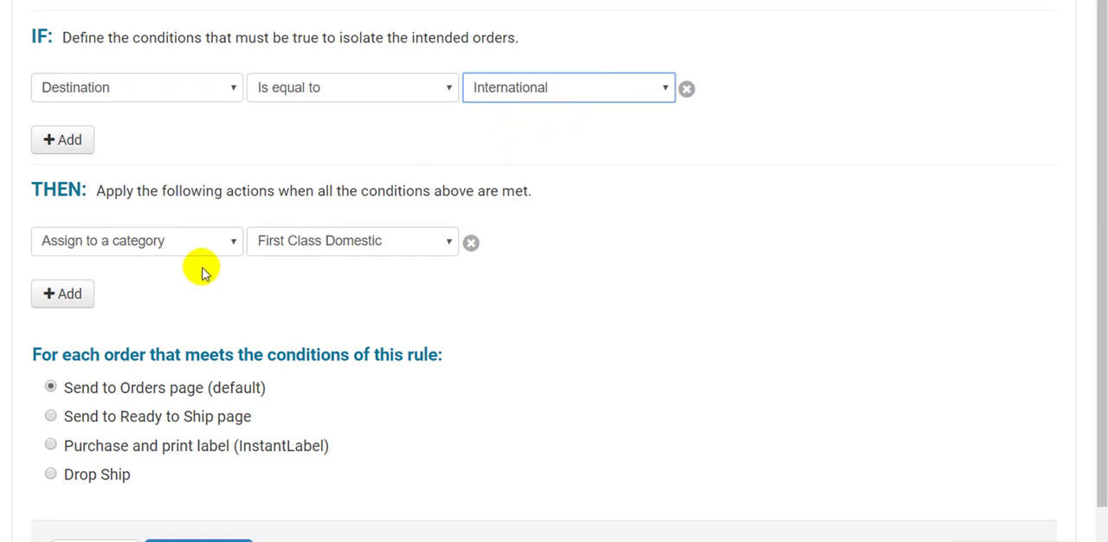
mouse_move(204, 253)
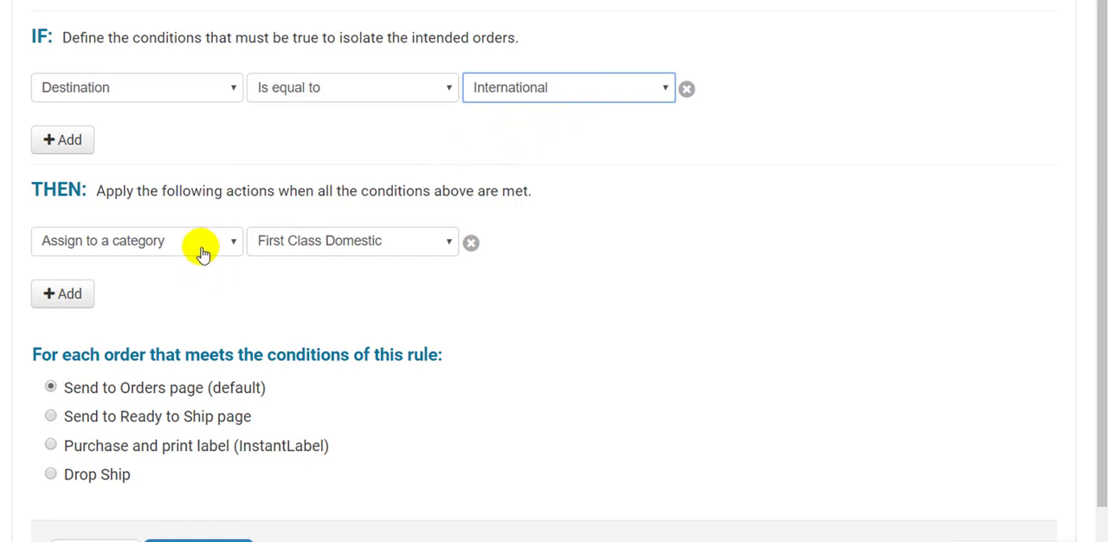
click(135, 241)
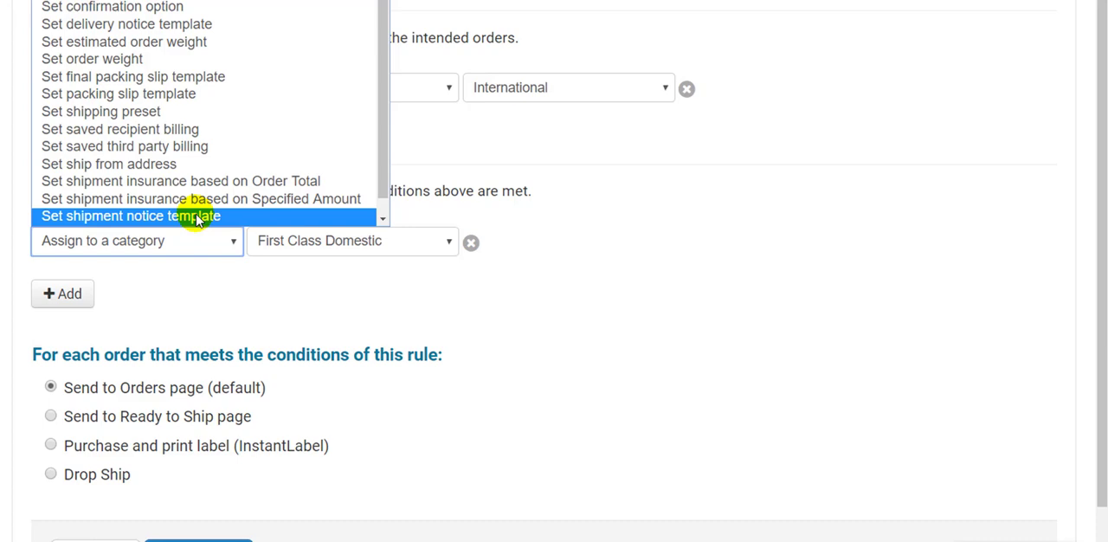
click(118, 93)
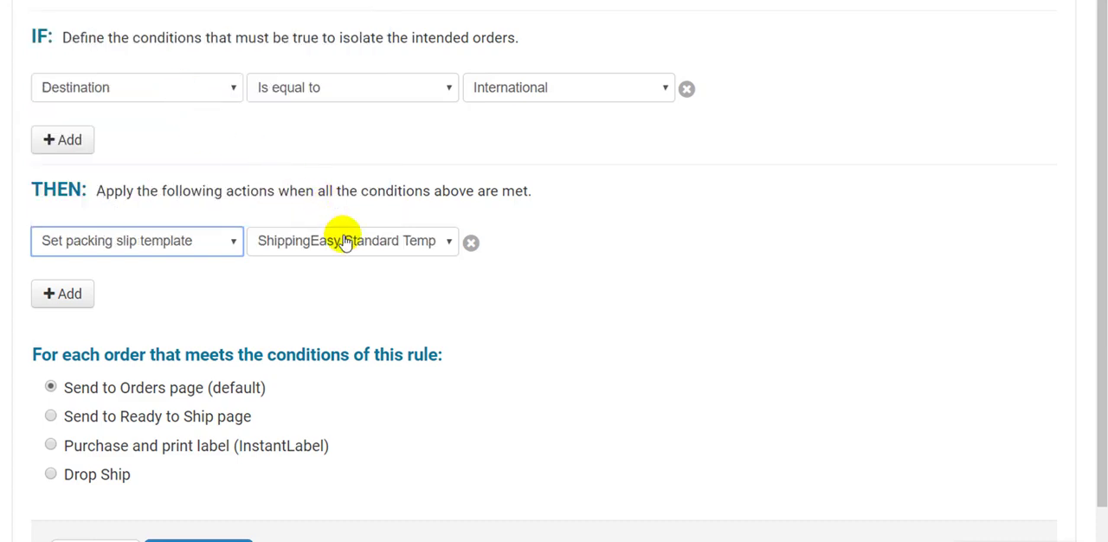
click(354, 241)
text(Inte)
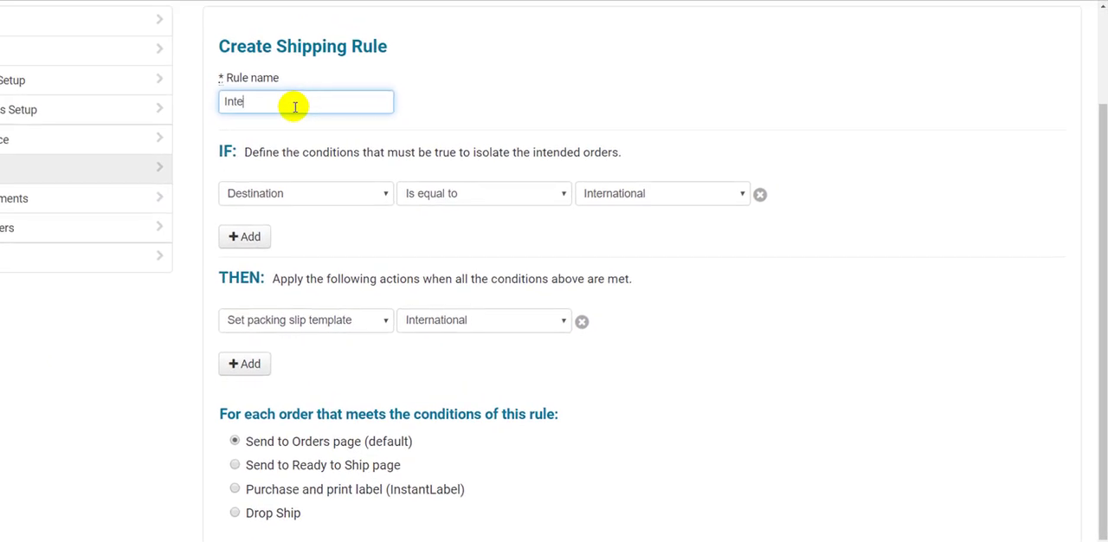
Step: Name the rule International Packing Slip and save it
text(rnational)
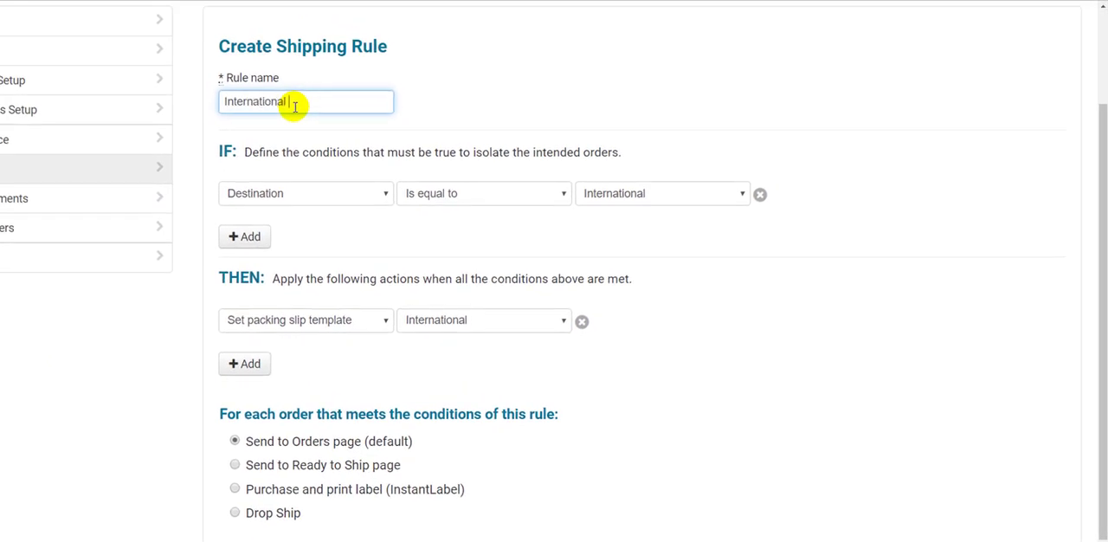
text(Packing Slip)
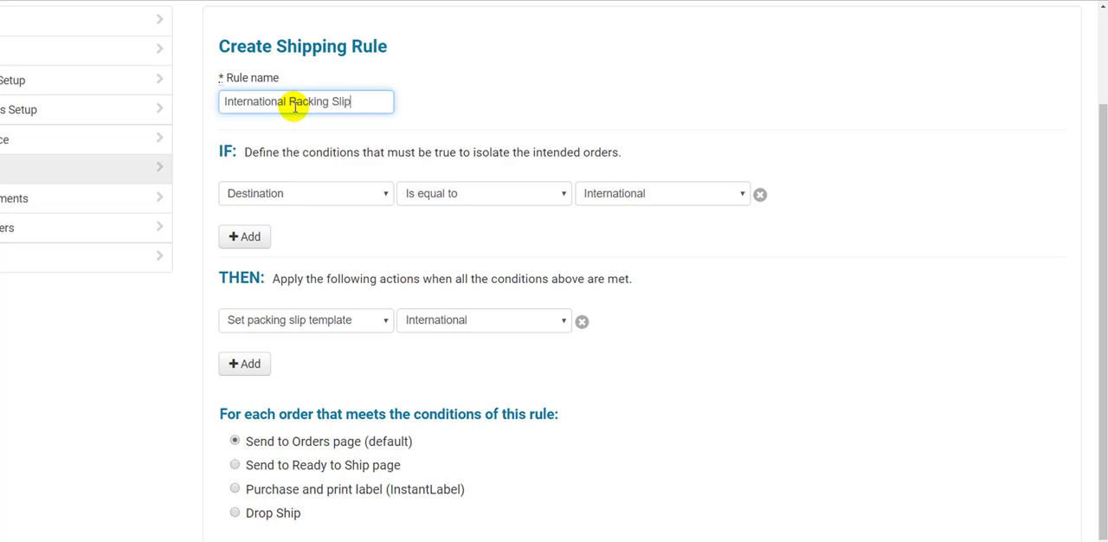
scroll(down, 3)
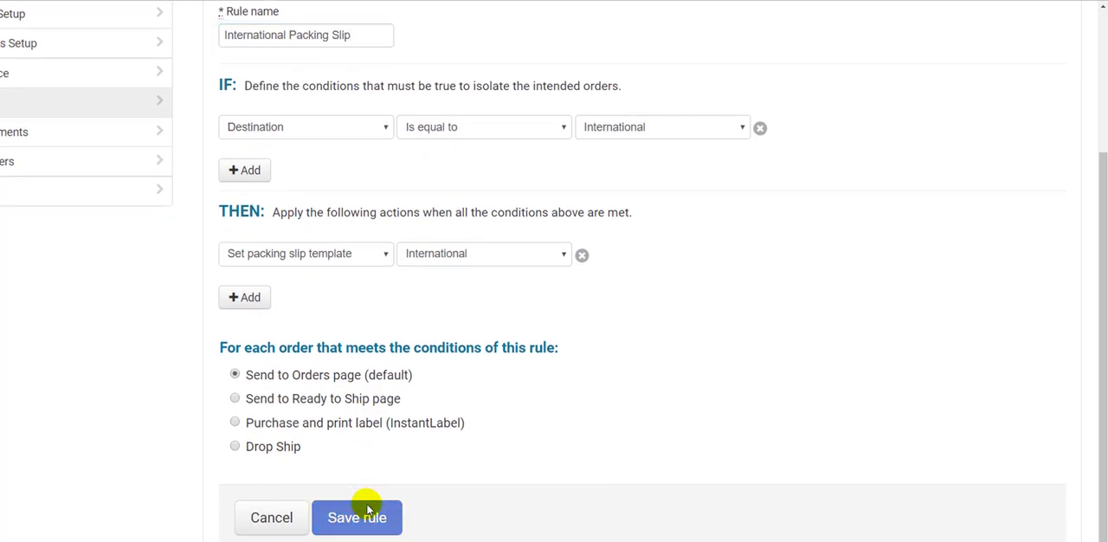
click(356, 516)
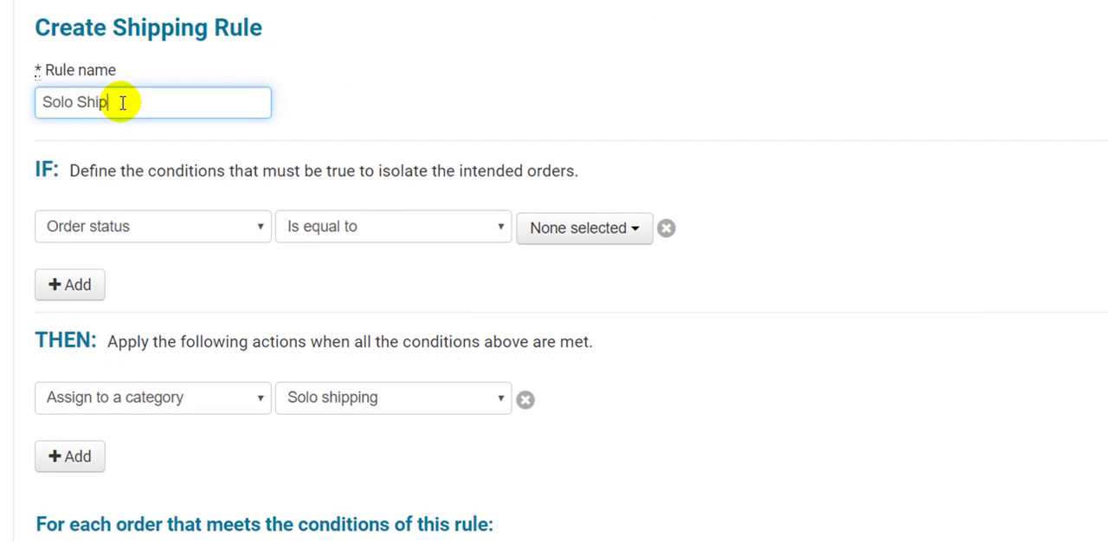
Step: Name the rule Solo Shipping Split order with IF Product category = solo shipping plus a second condition
text(ping Split orde)
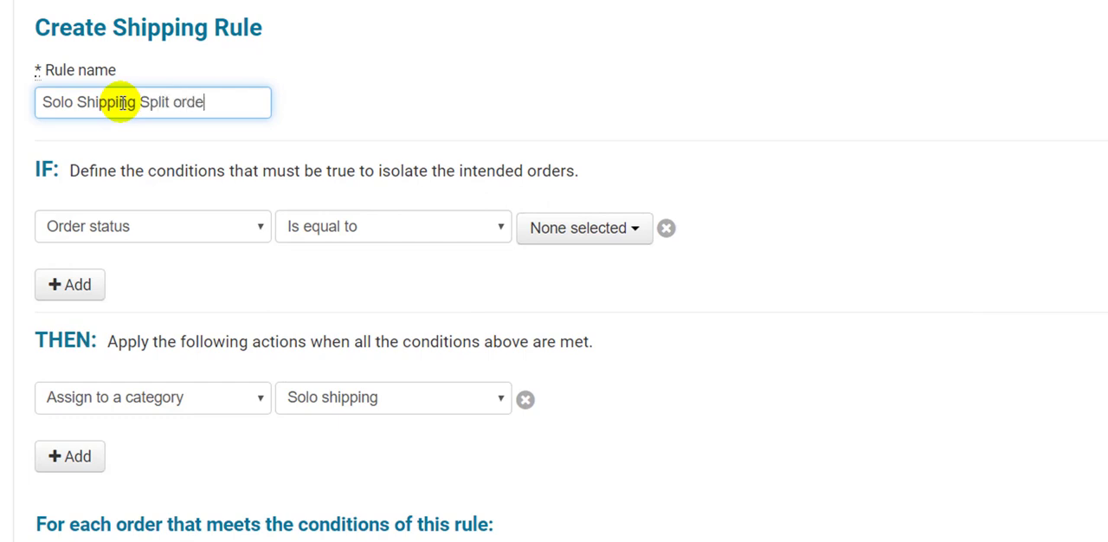
click(152, 225)
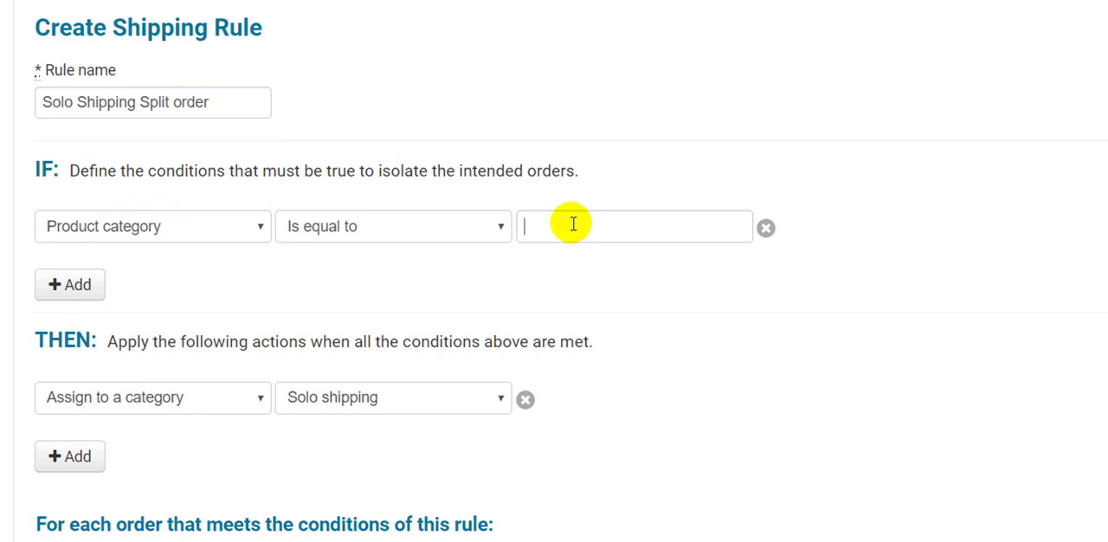
text(solo)
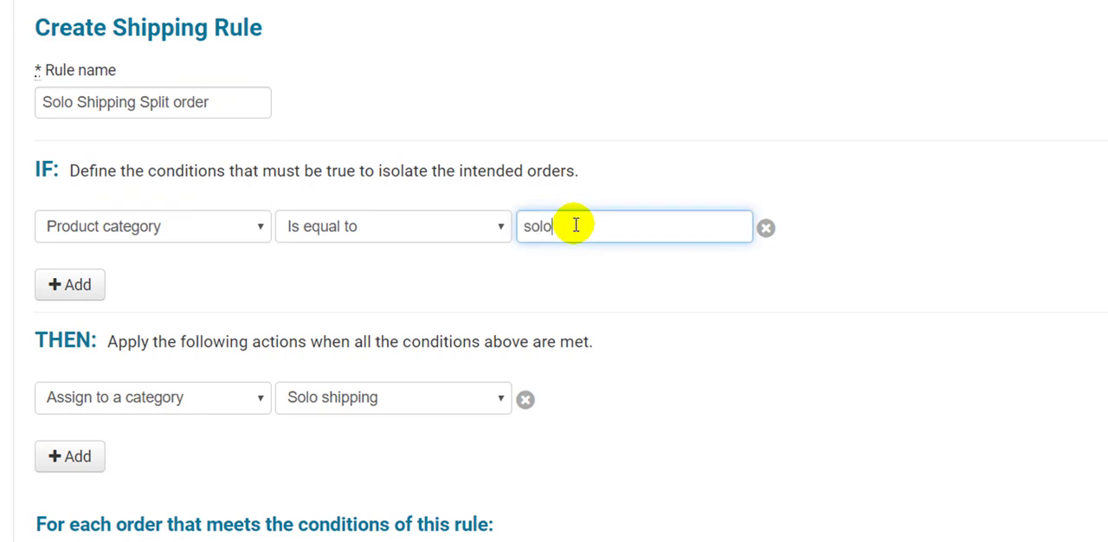
text(shipping)
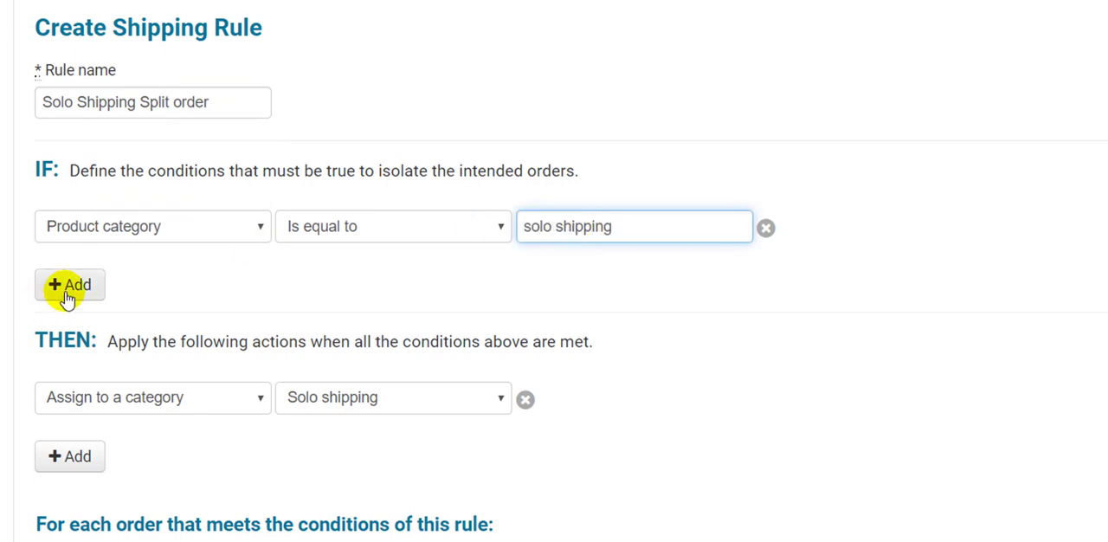
click(69, 283)
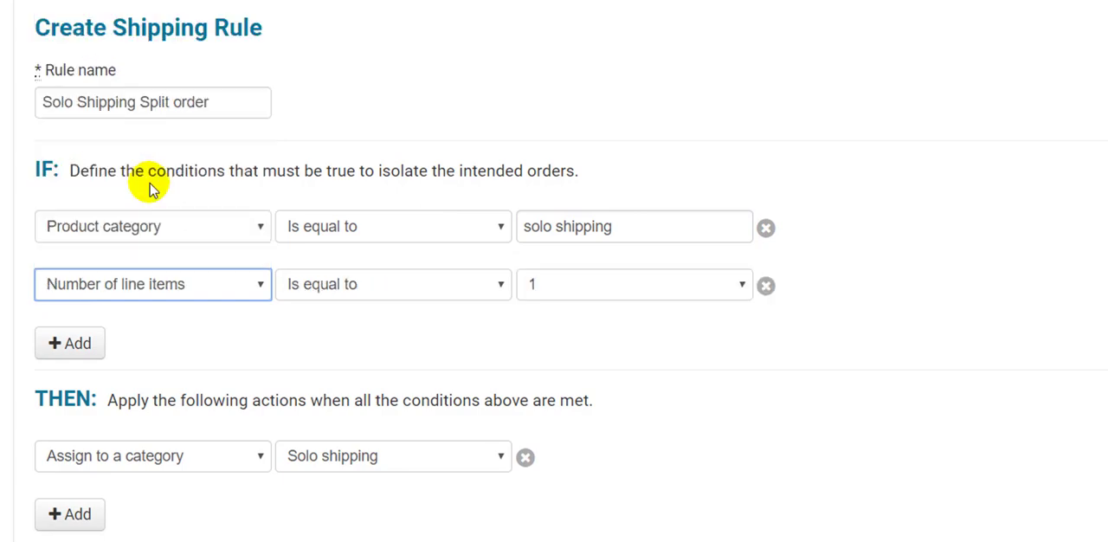
scroll(down, 3)
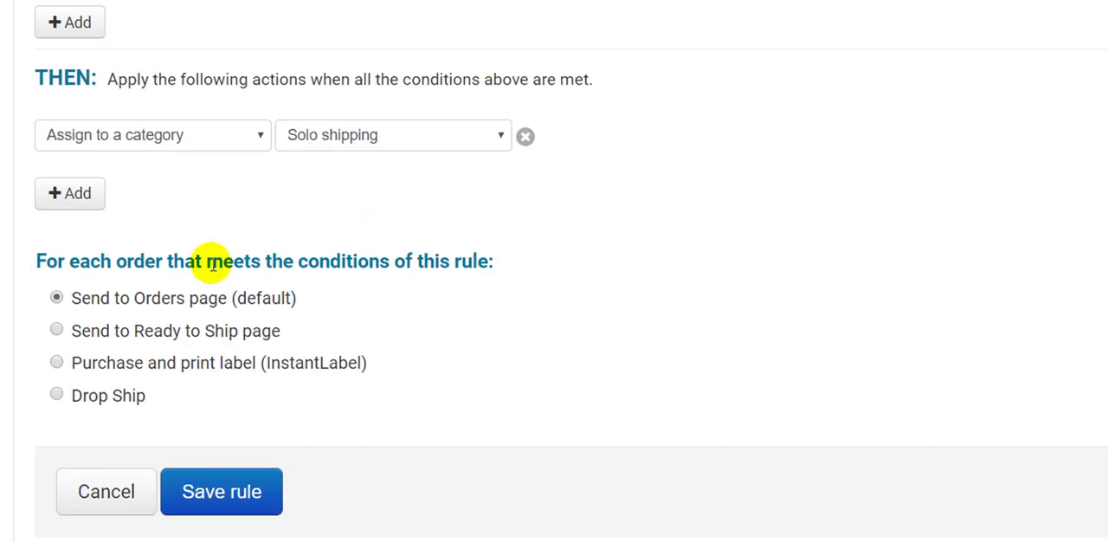
Step: Set actions Split all line items and Assign to category Solo shipping, then save the rule
click(152, 135)
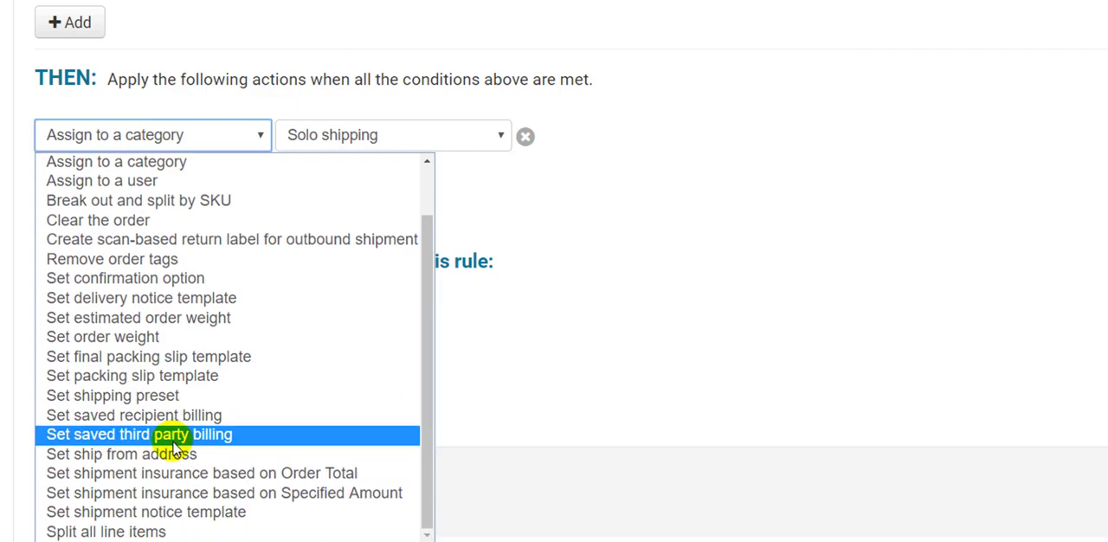
click(104, 529)
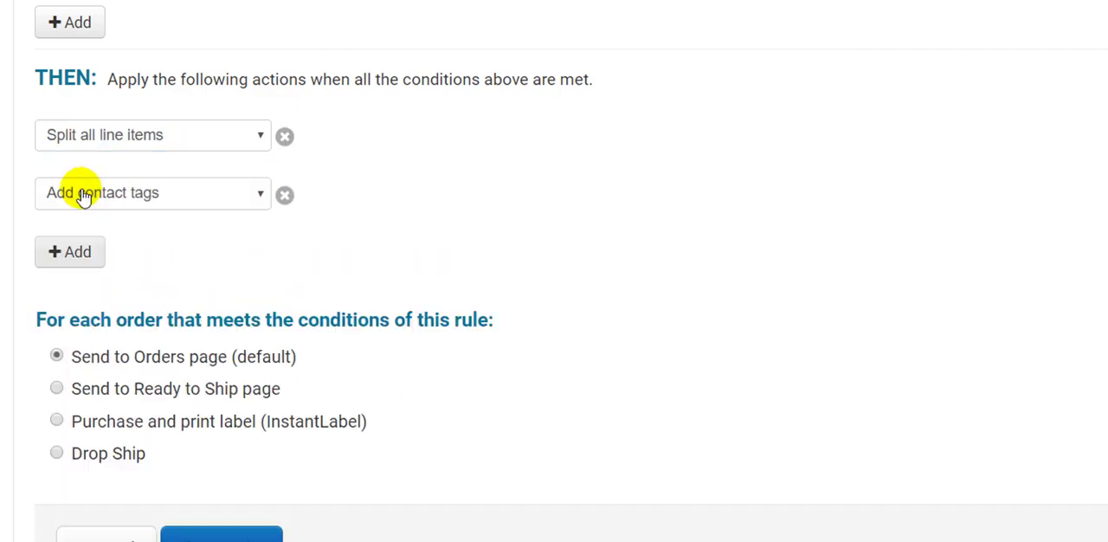
click(153, 192)
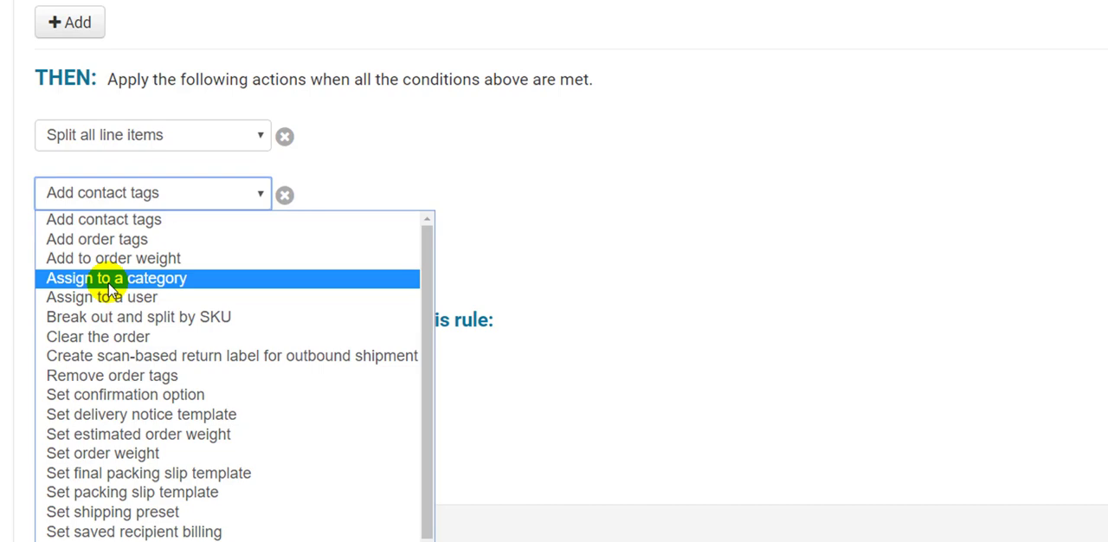
click(114, 279)
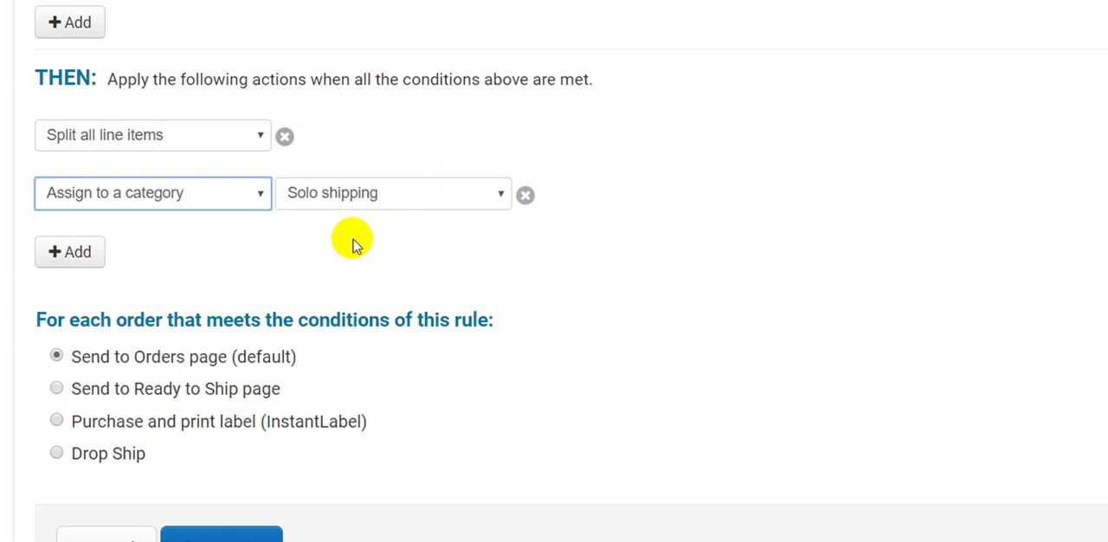
mouse_move(360, 258)
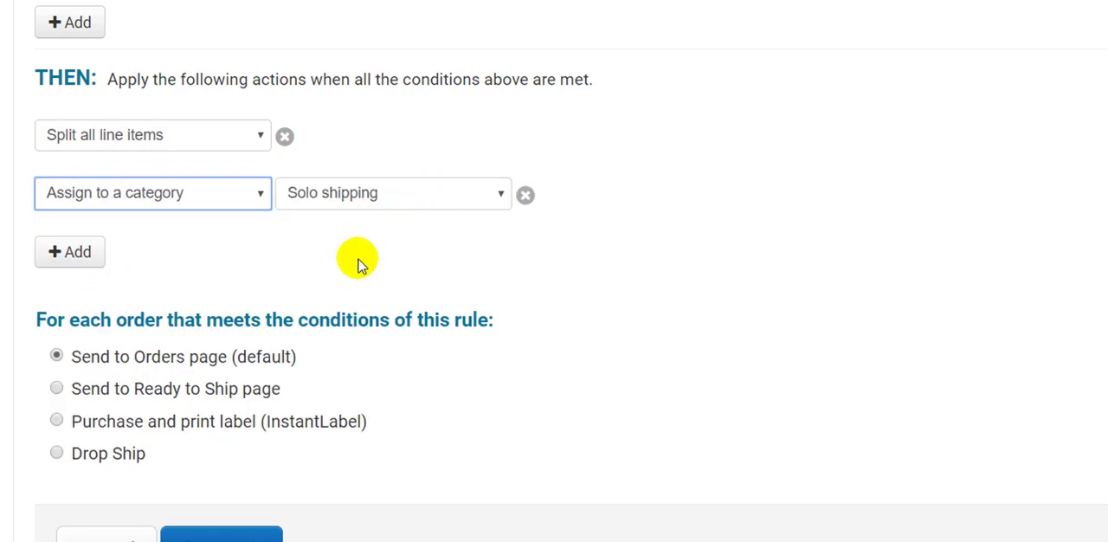
mouse_move(239, 523)
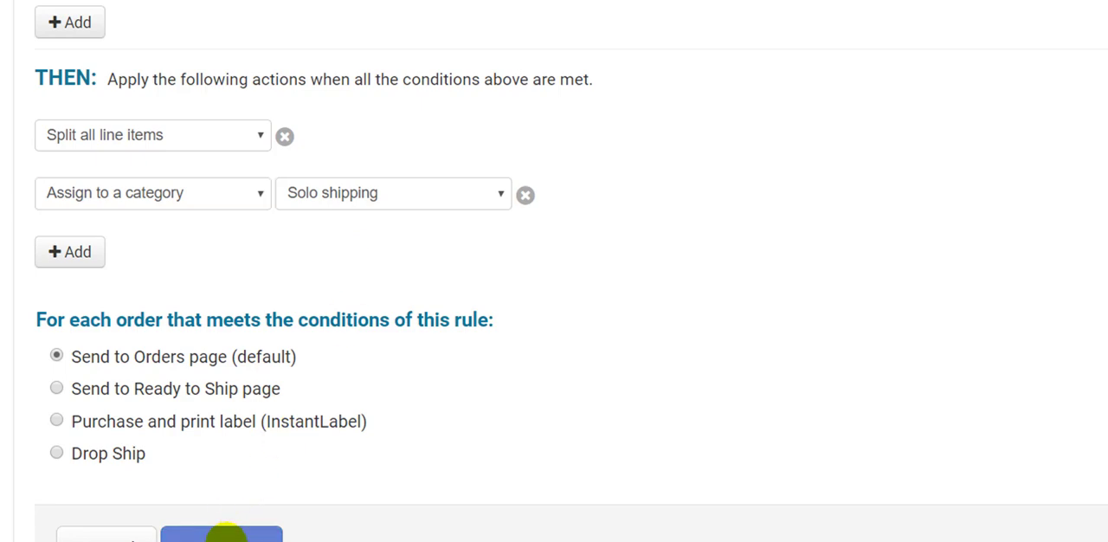
click(222, 533)
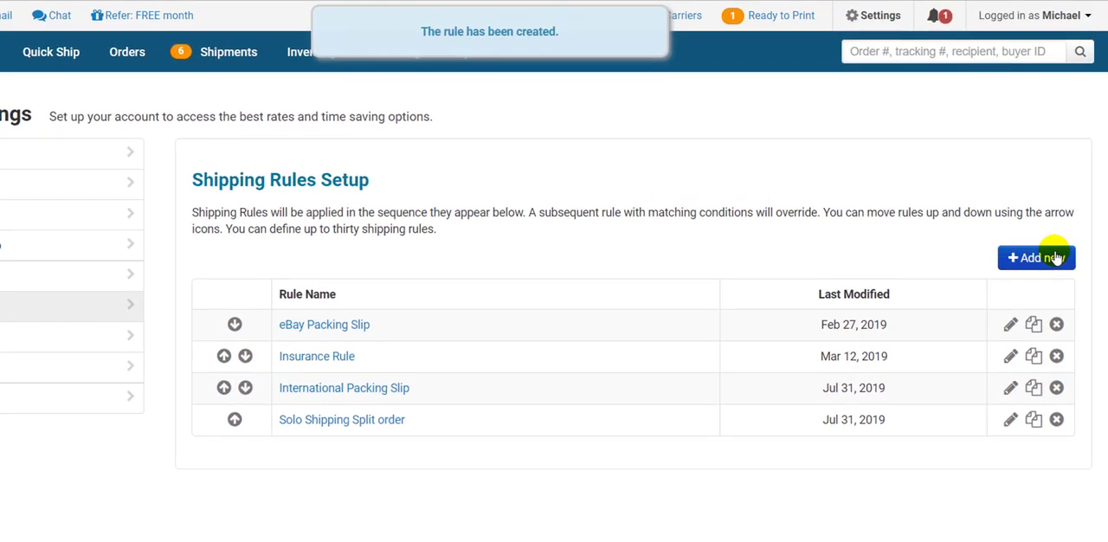
Step: Start another rule named Quantity 1 8x8x8
click(1035, 256)
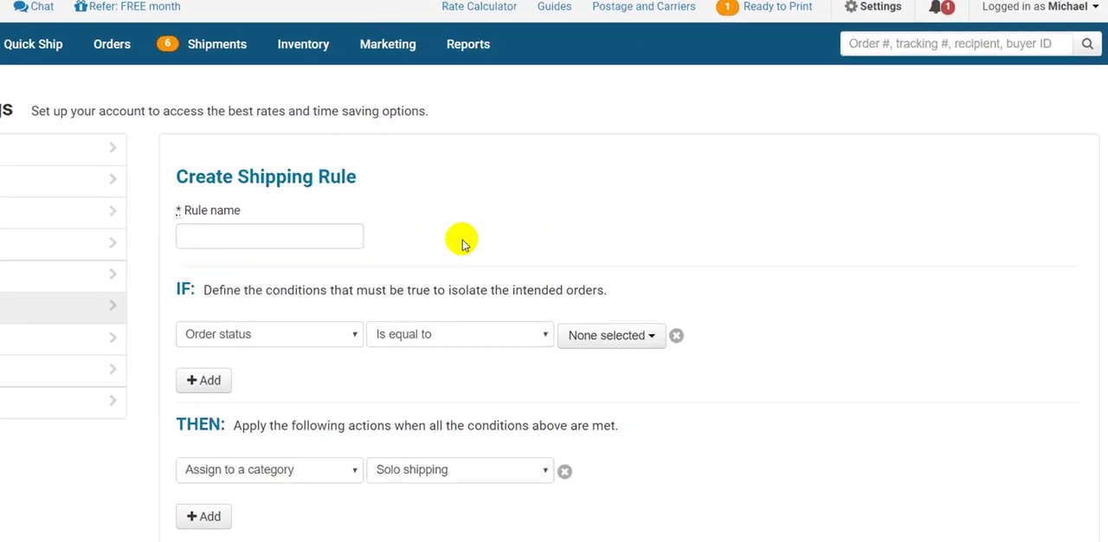
text(Q)
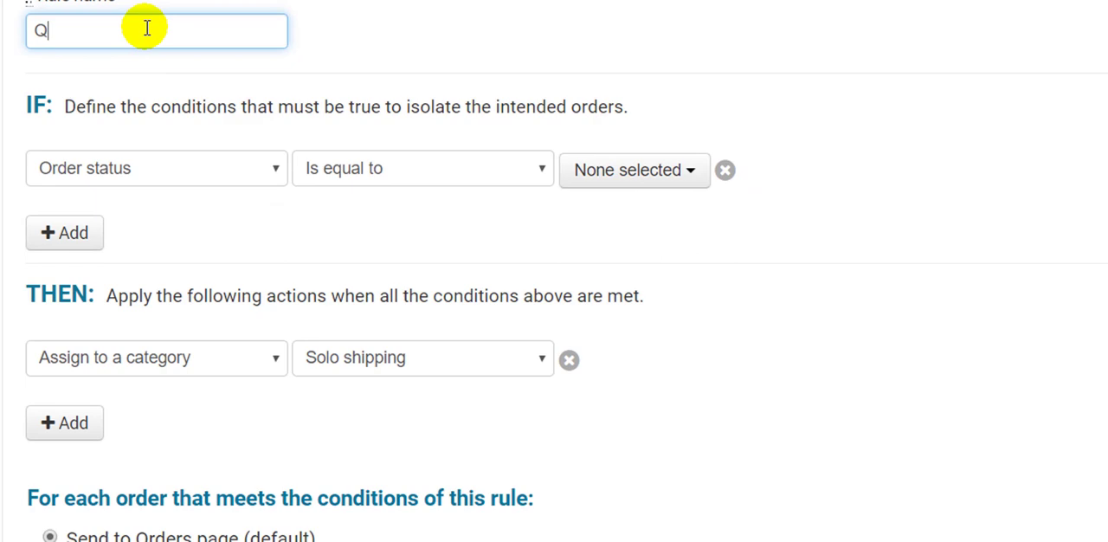
text(uantity 1)
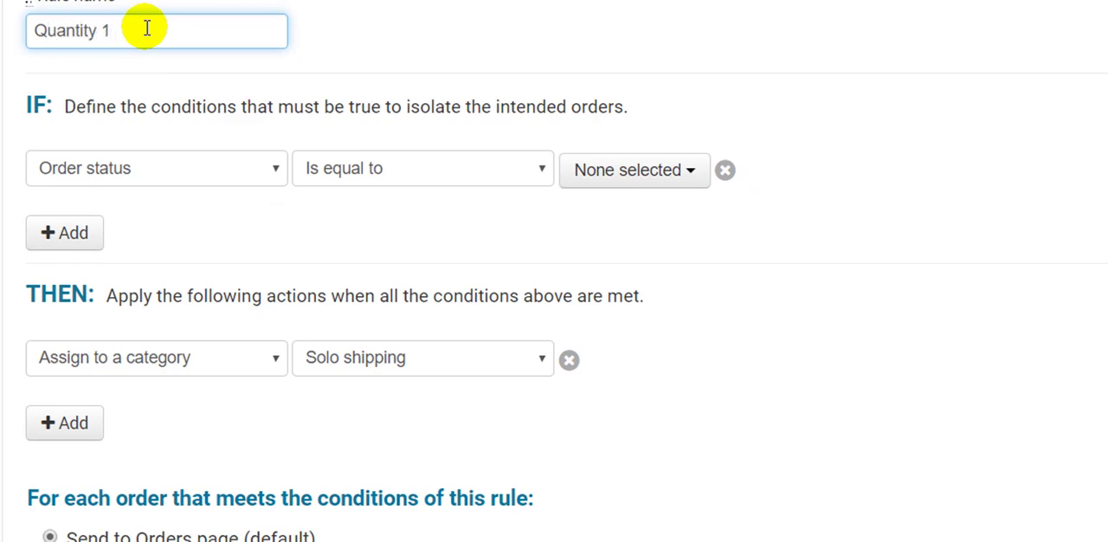
text(8x8x8)
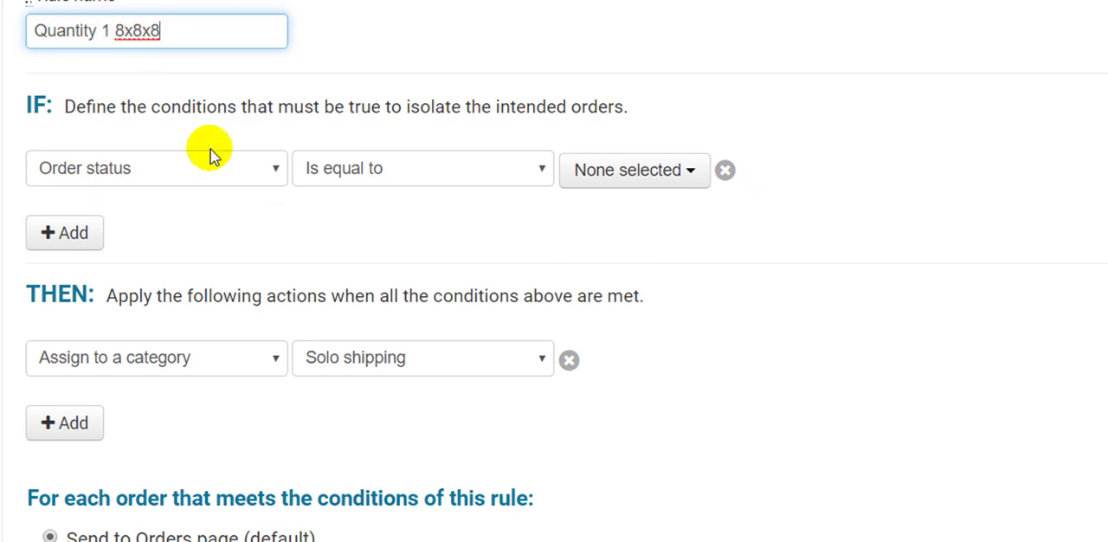
mouse_move(194, 206)
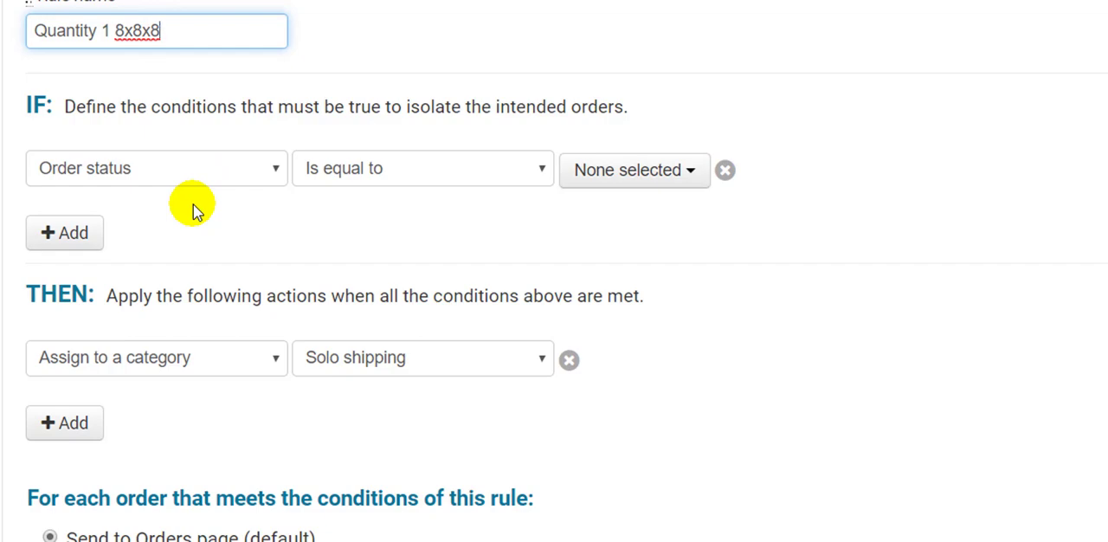
scroll(down, 3)
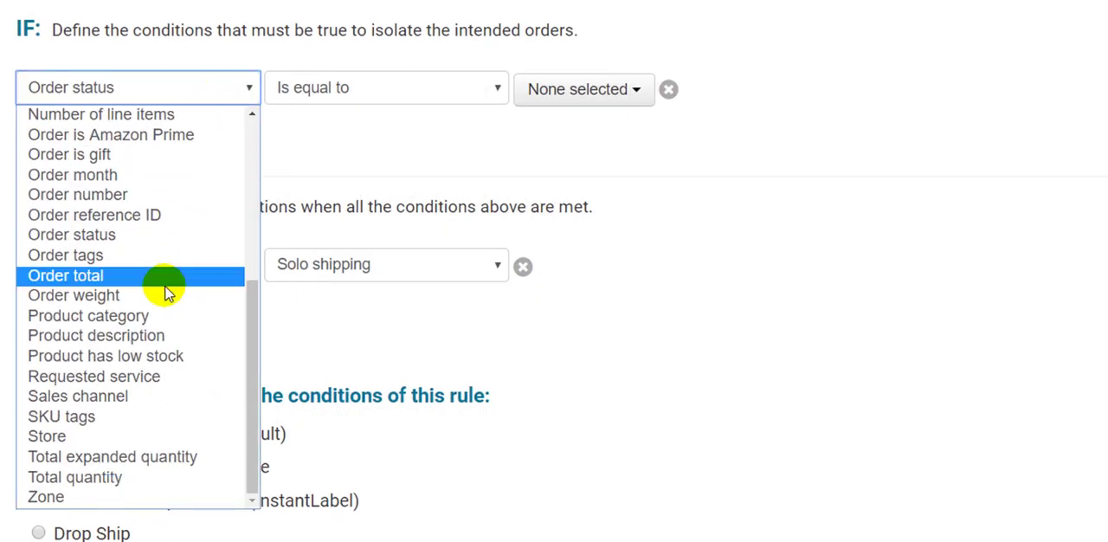
Step: Add IF conditions Product category = 8x8x8, Destination = Domestic and Total quantity = 1
click(87, 315)
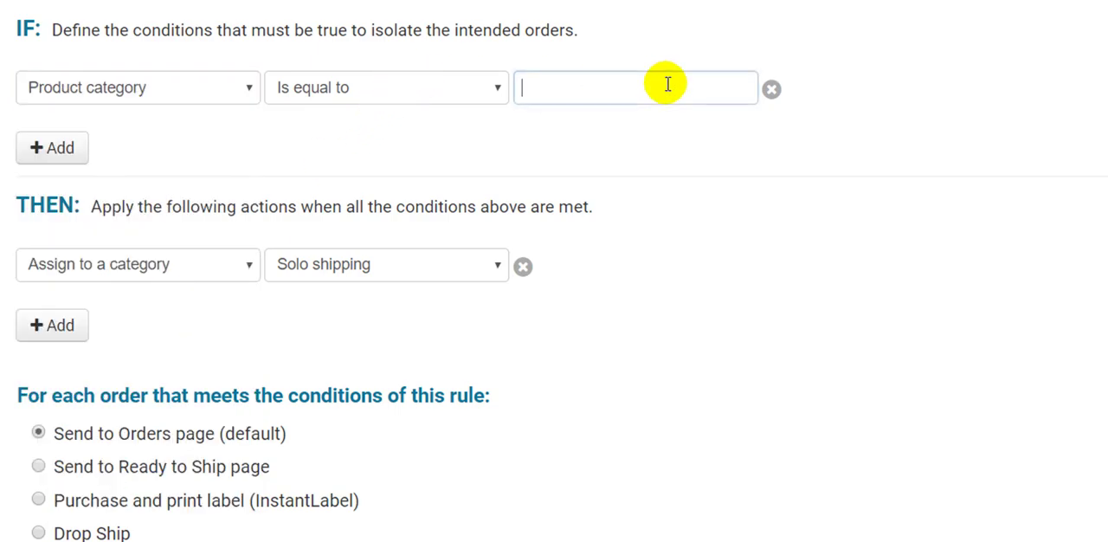
text(8x8x8)
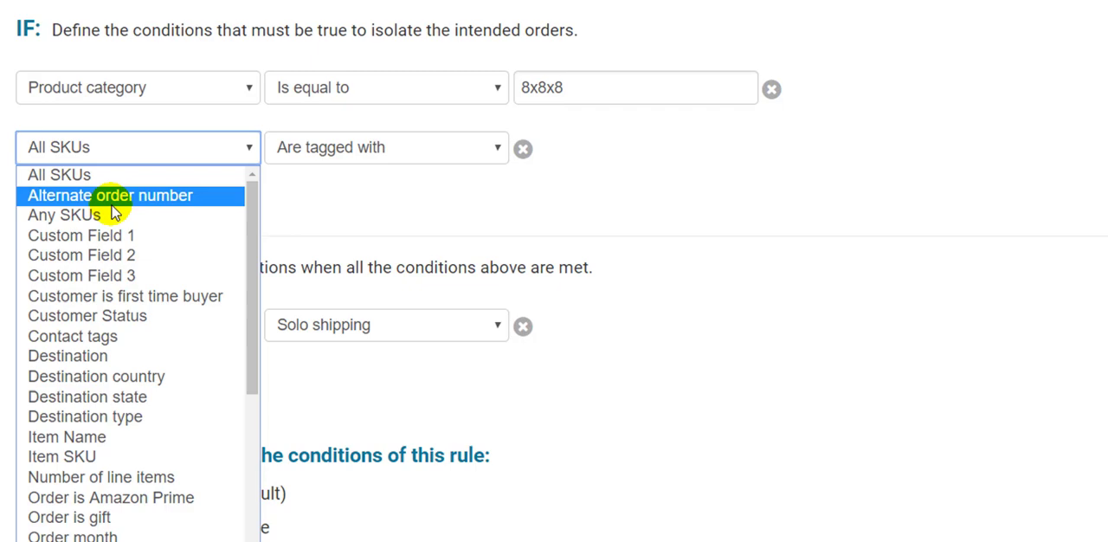
click(68, 356)
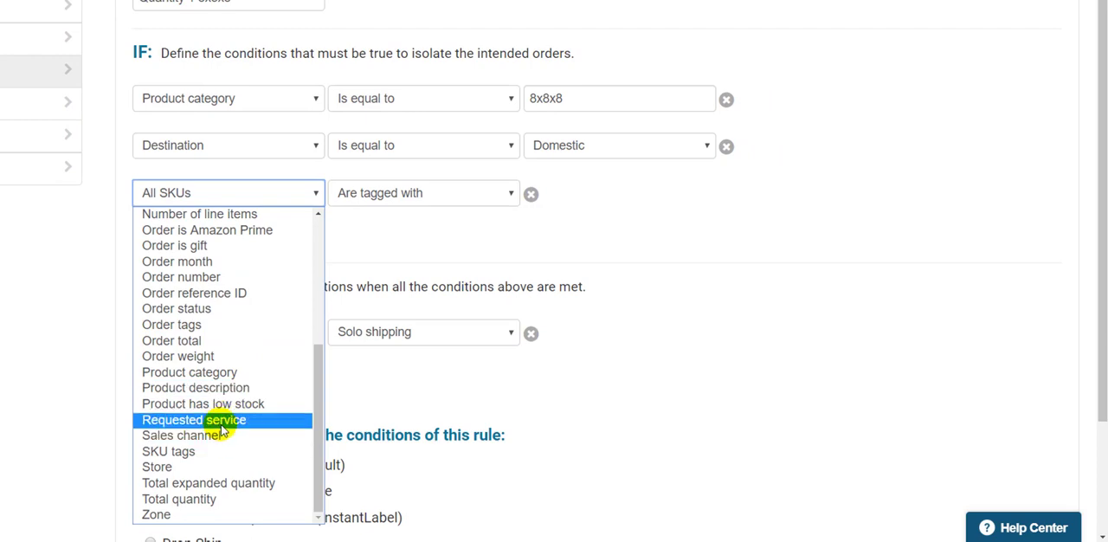
click(178, 499)
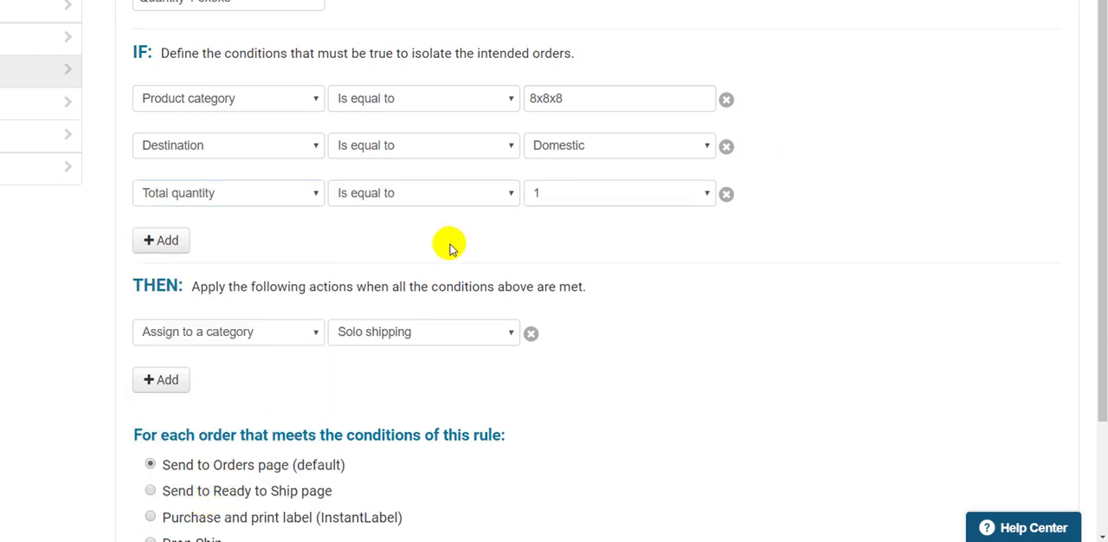
mouse_move(436, 245)
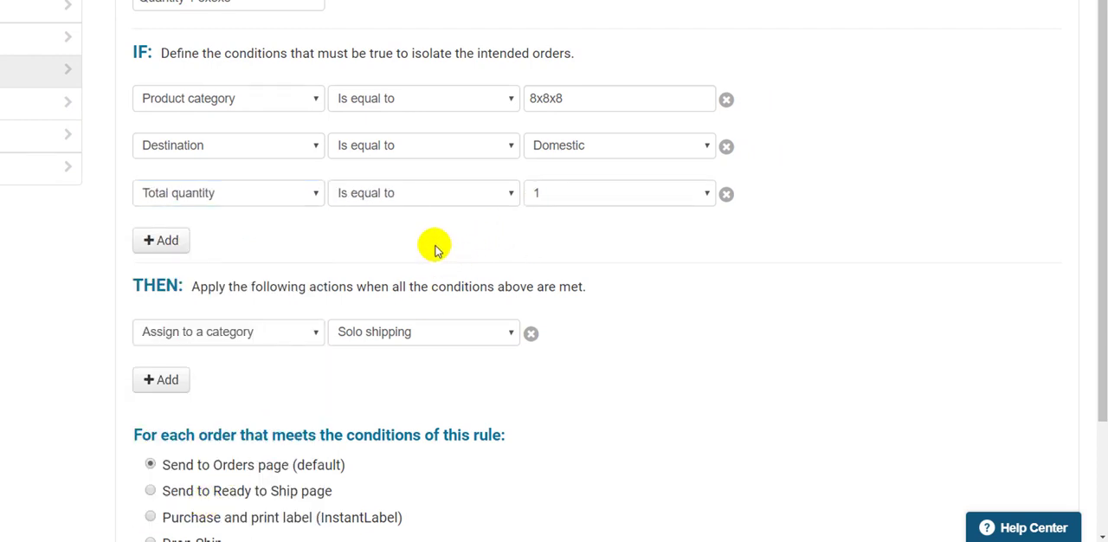
scroll(down, 3)
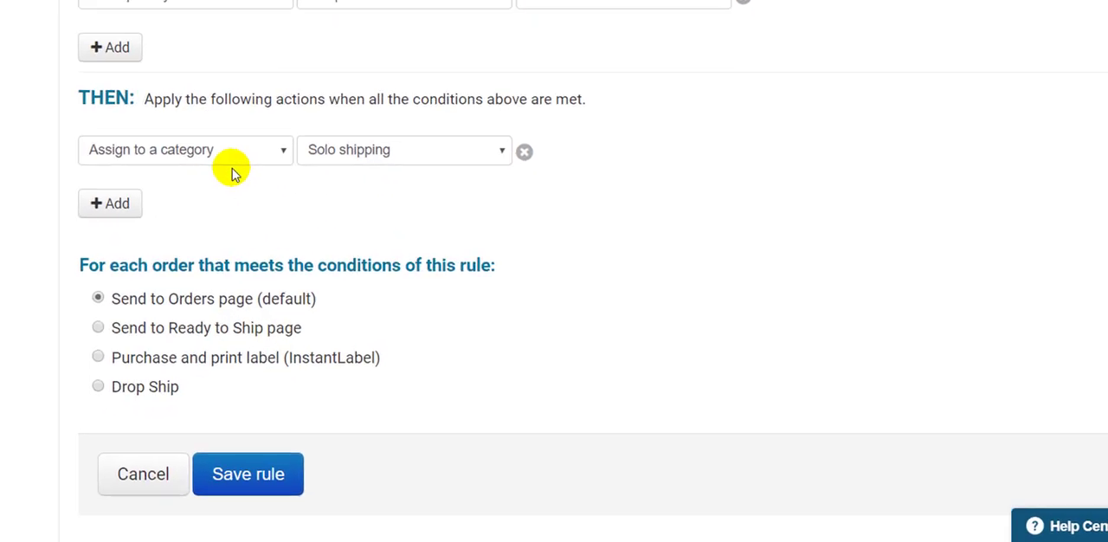
Step: Set THEN action to shipping preset Domestic Priority 8x8x8 with Purchase and print label (InstantLabel)
scroll(up, 3)
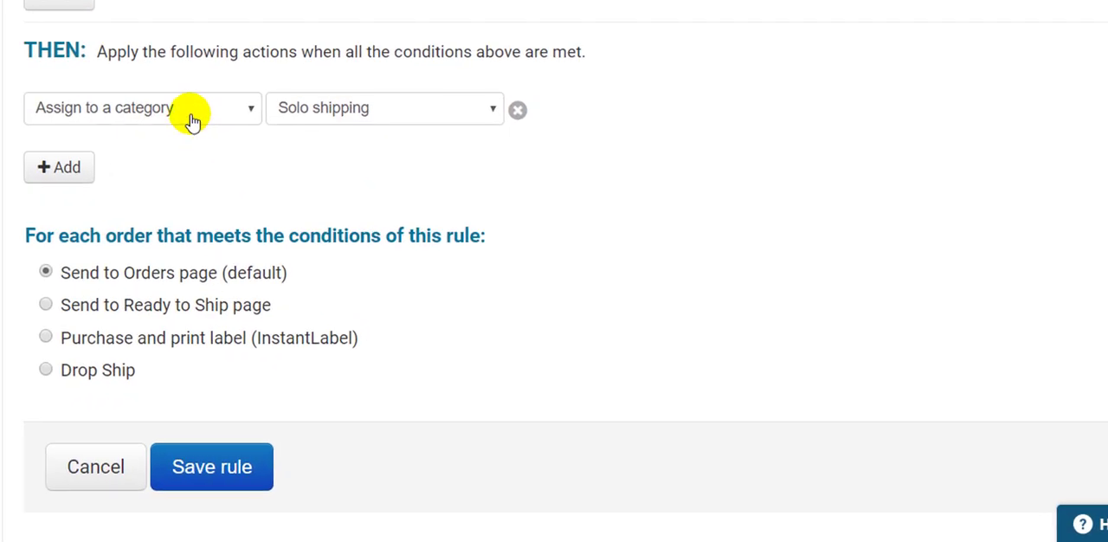
click(142, 107)
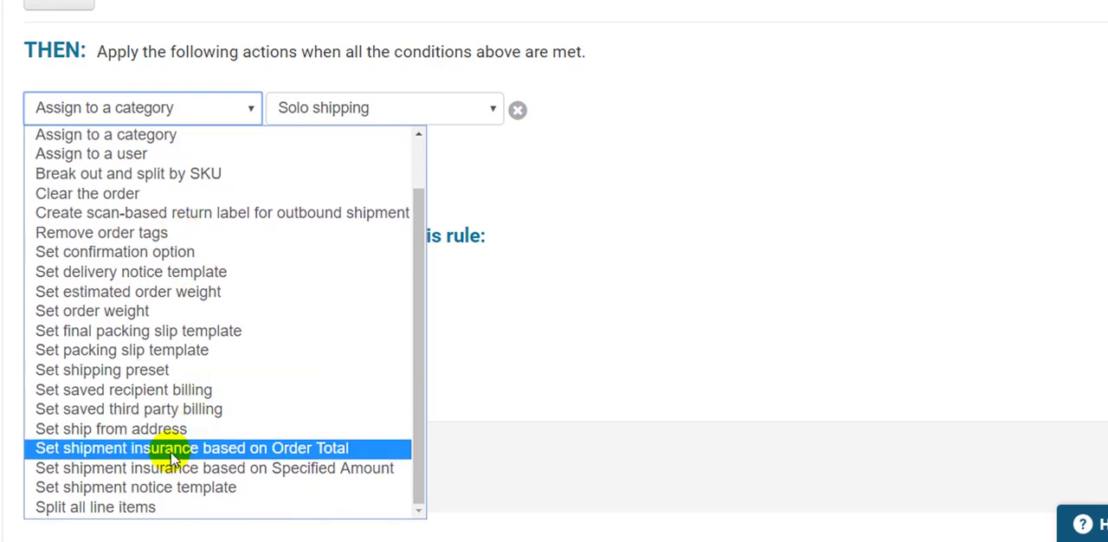
click(100, 370)
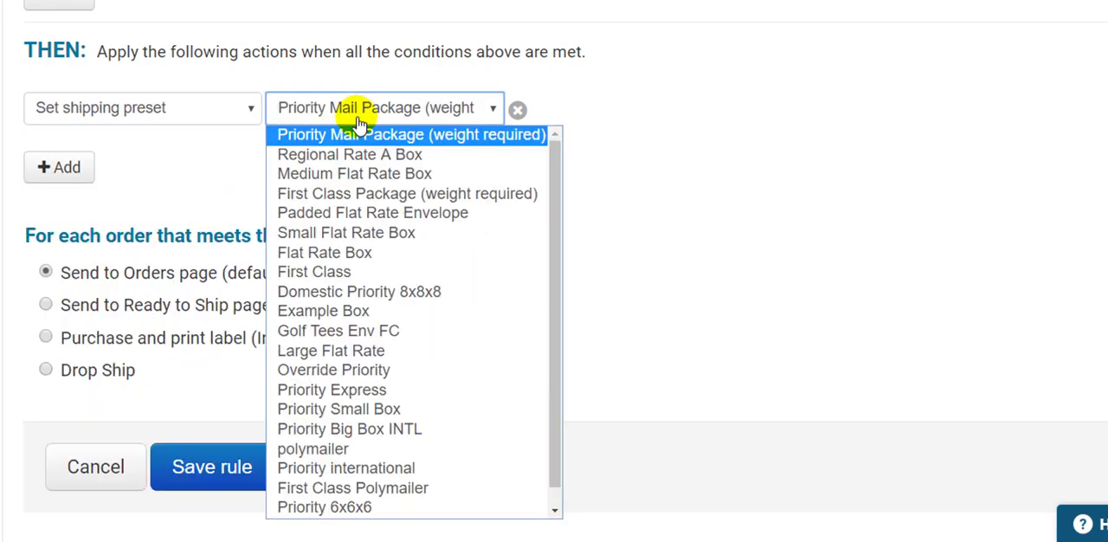
mouse_move(345, 211)
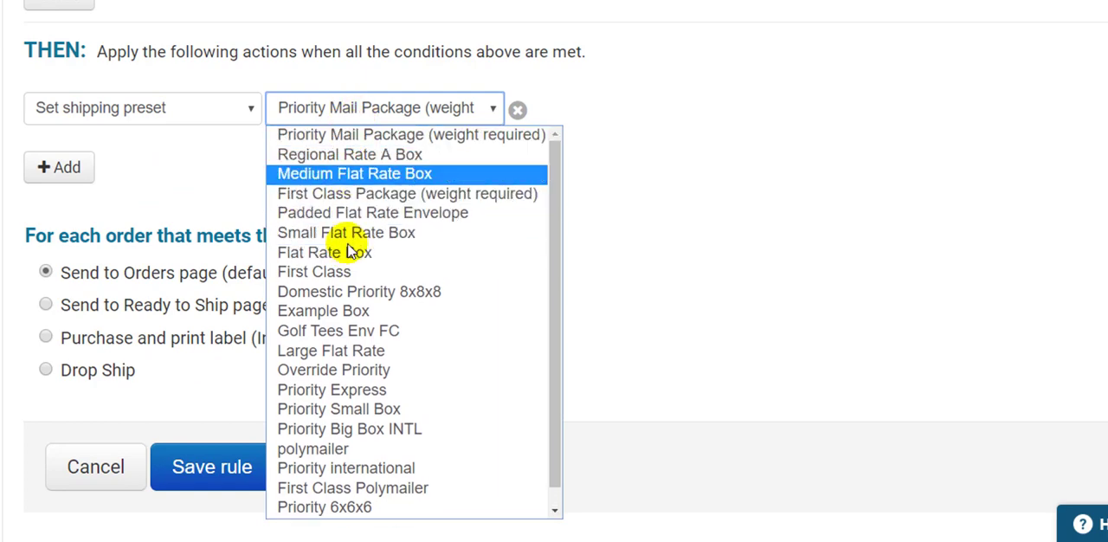
click(358, 291)
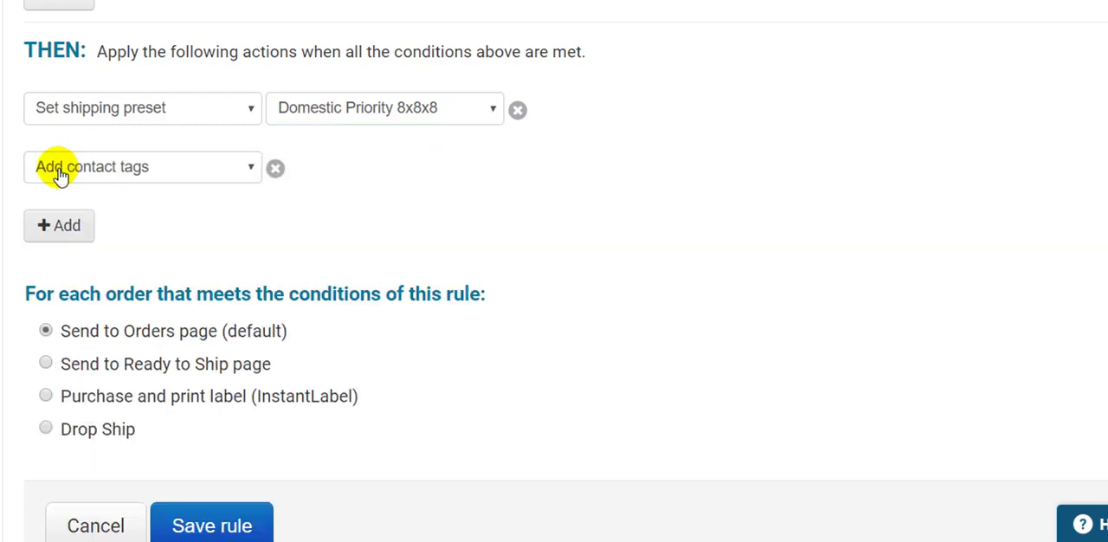
click(275, 167)
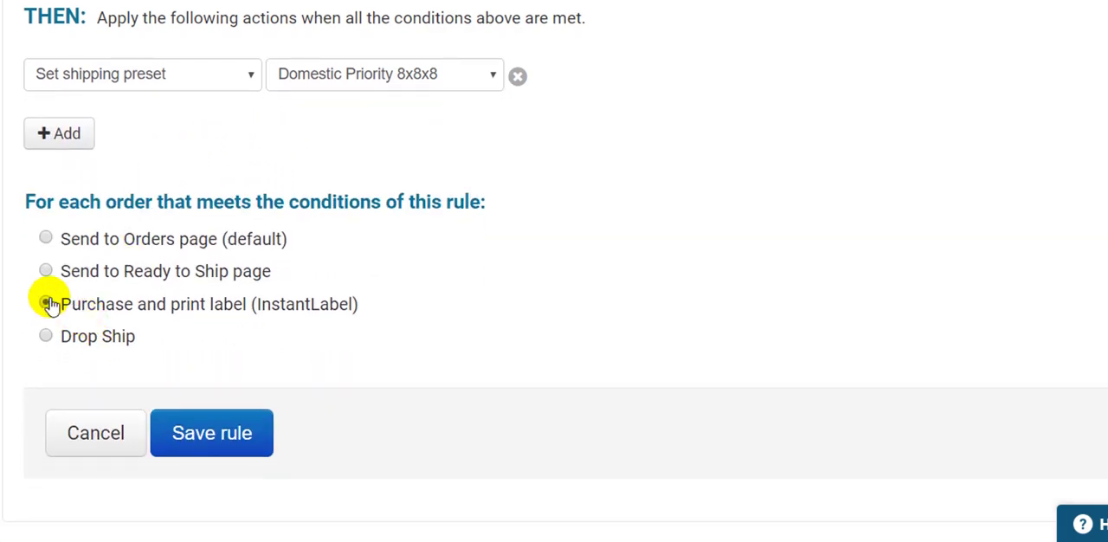
click(45, 305)
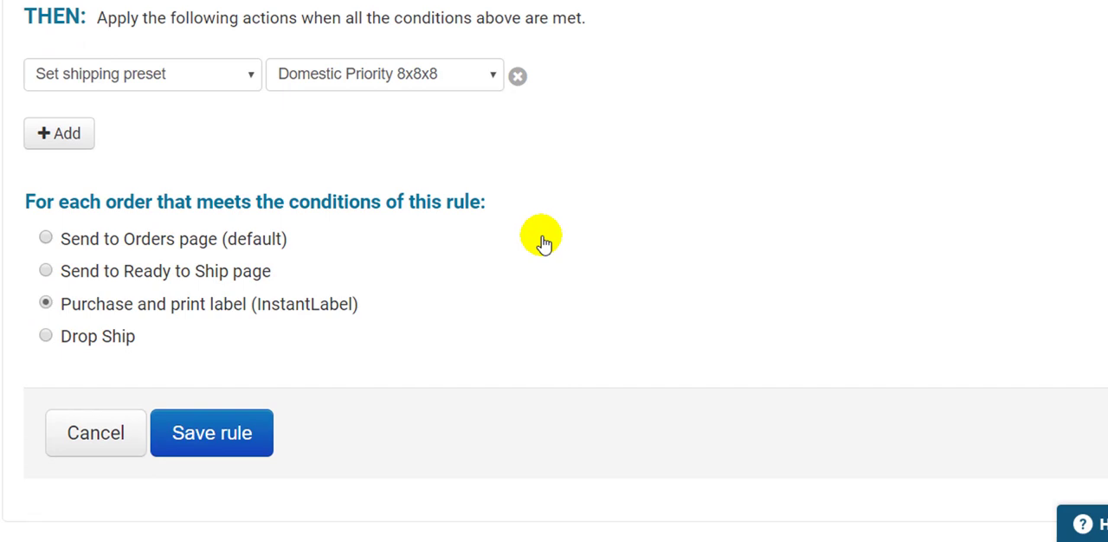
mouse_move(439, 306)
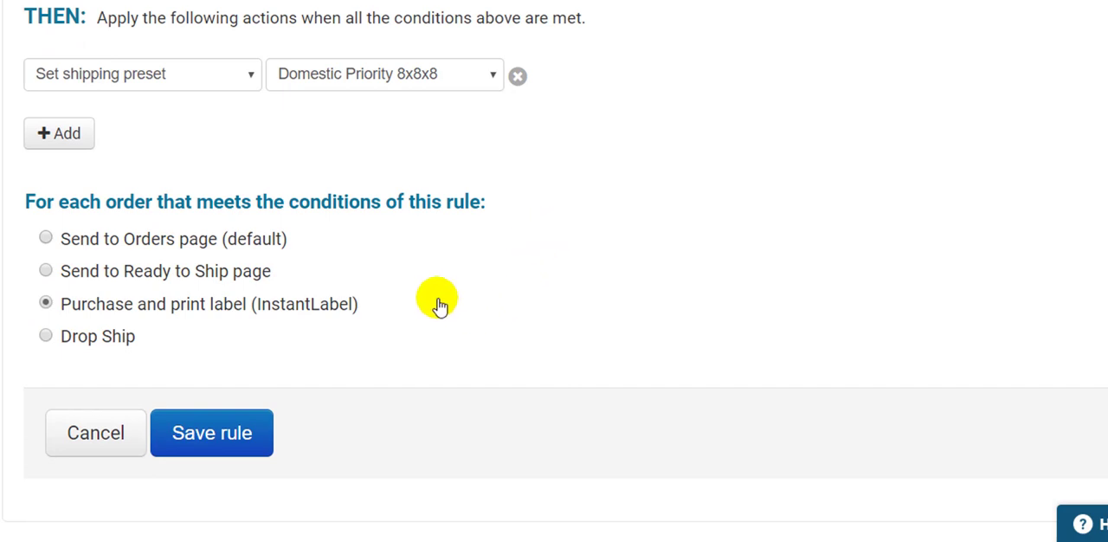
mouse_move(415, 301)
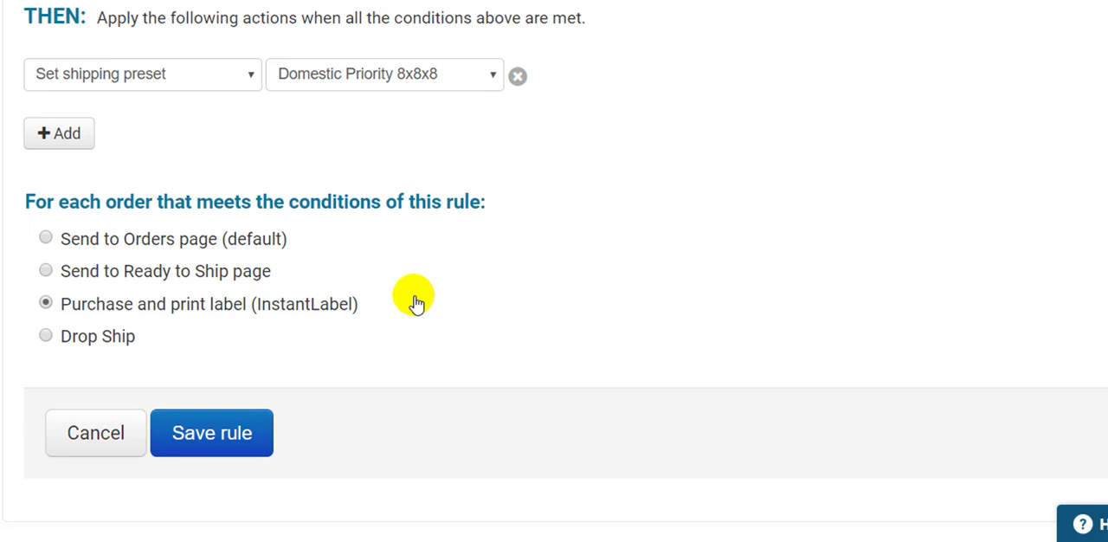
mouse_move(298, 379)
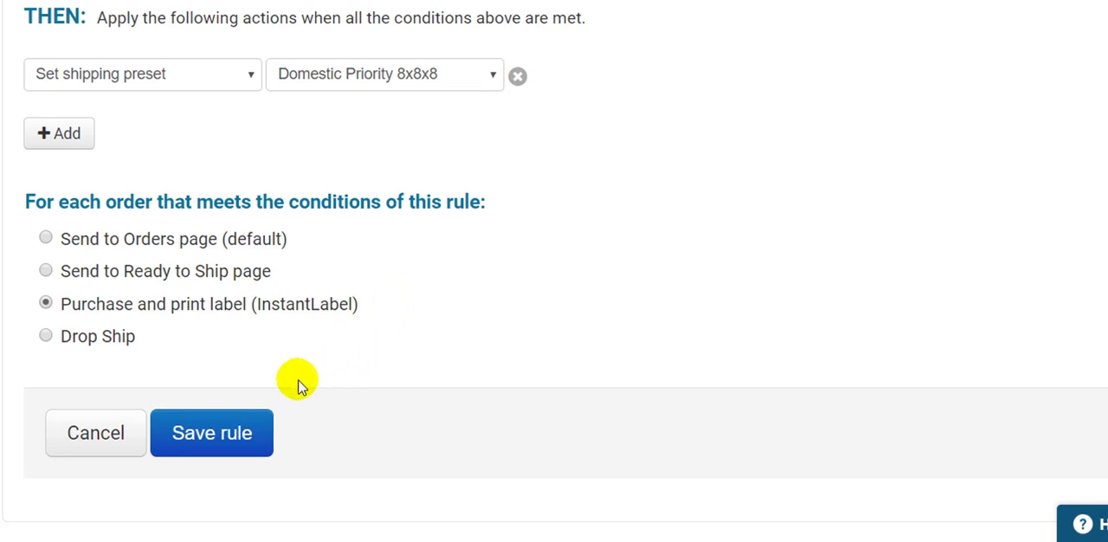
mouse_move(285, 393)
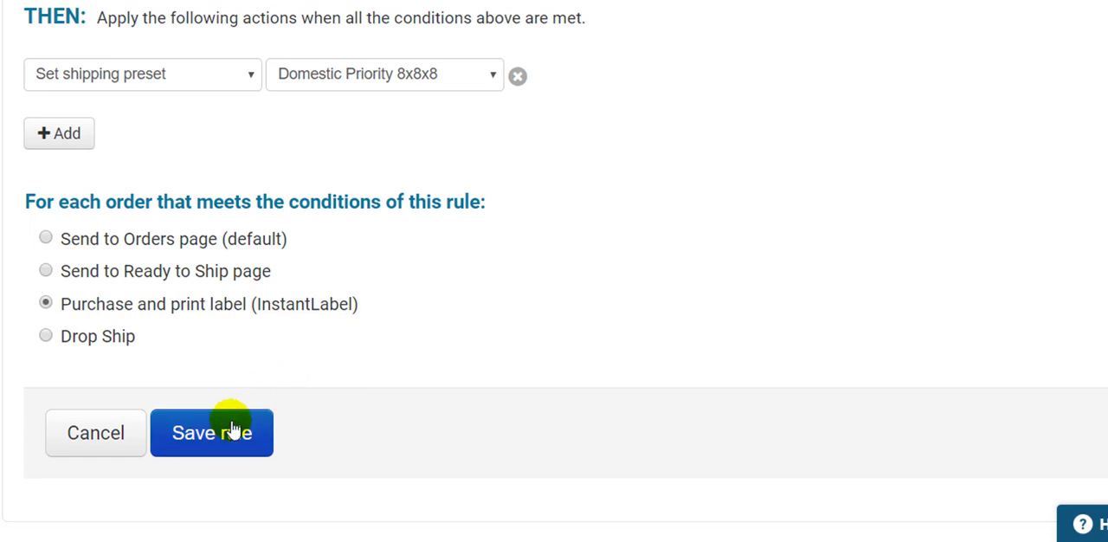
mouse_move(267, 381)
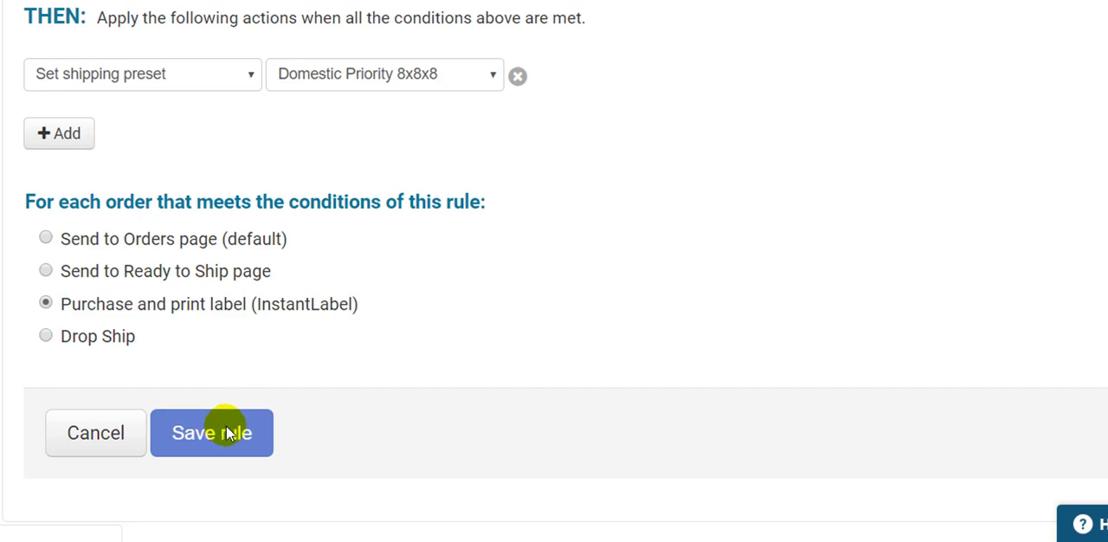
Step: Save the Quantity 1 8x8x8 rule to the Shipping Rules list
click(211, 432)
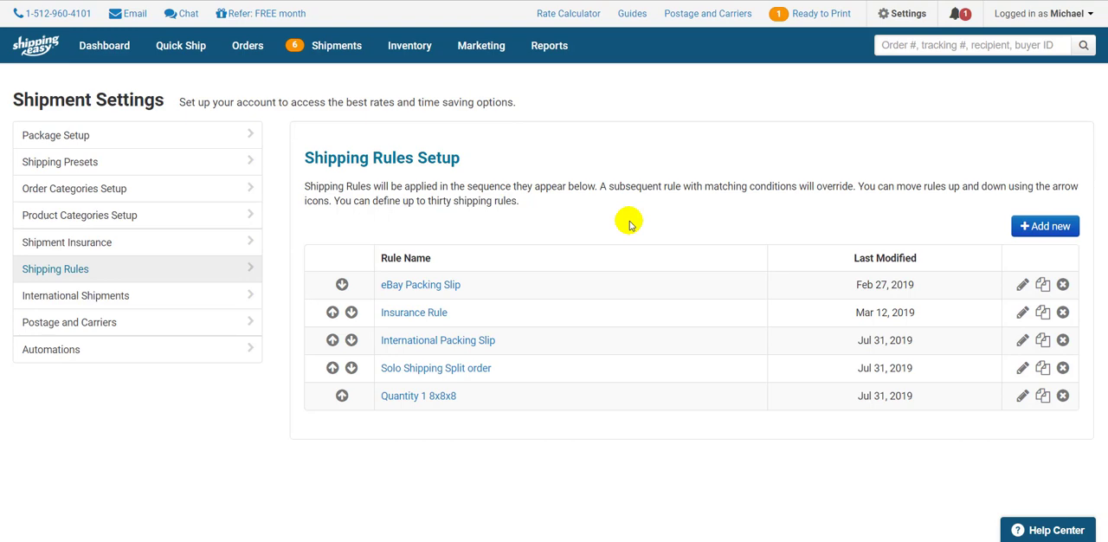
mouse_move(633, 225)
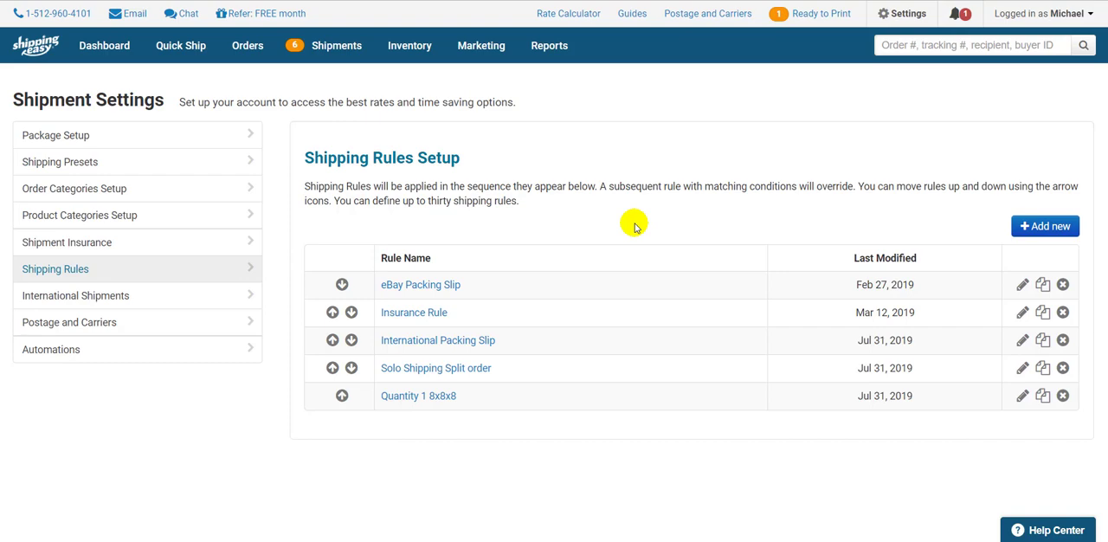
mouse_move(247, 45)
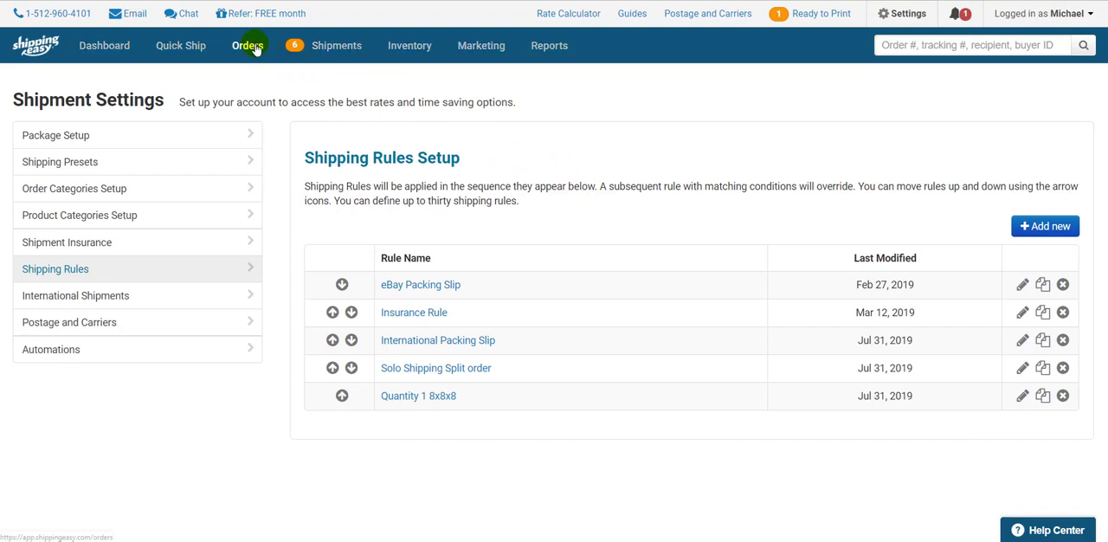
Step: On the Orders page, run Rerun Shipping Rules from the More bulk actions
click(247, 45)
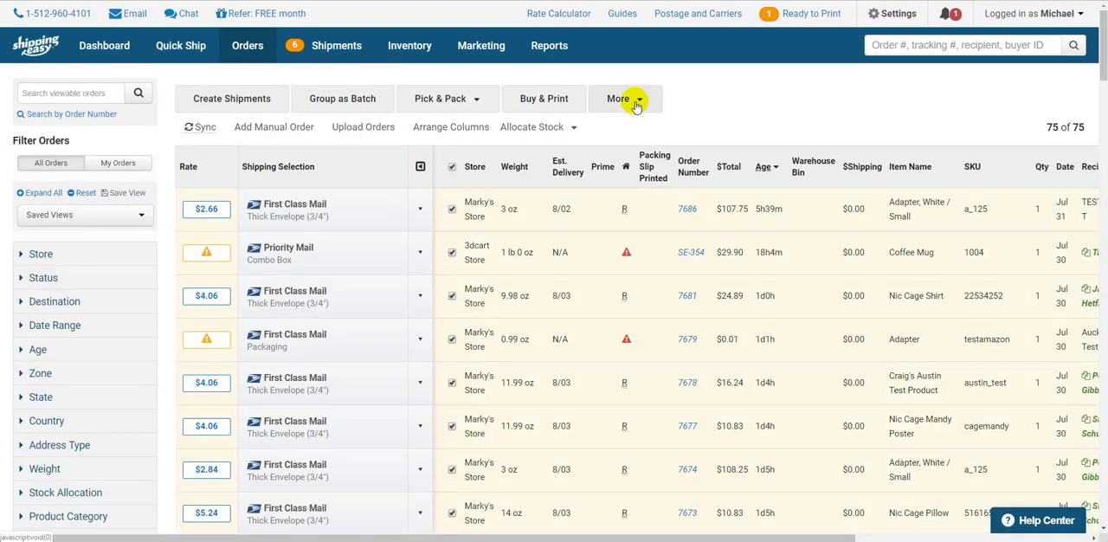
click(616, 99)
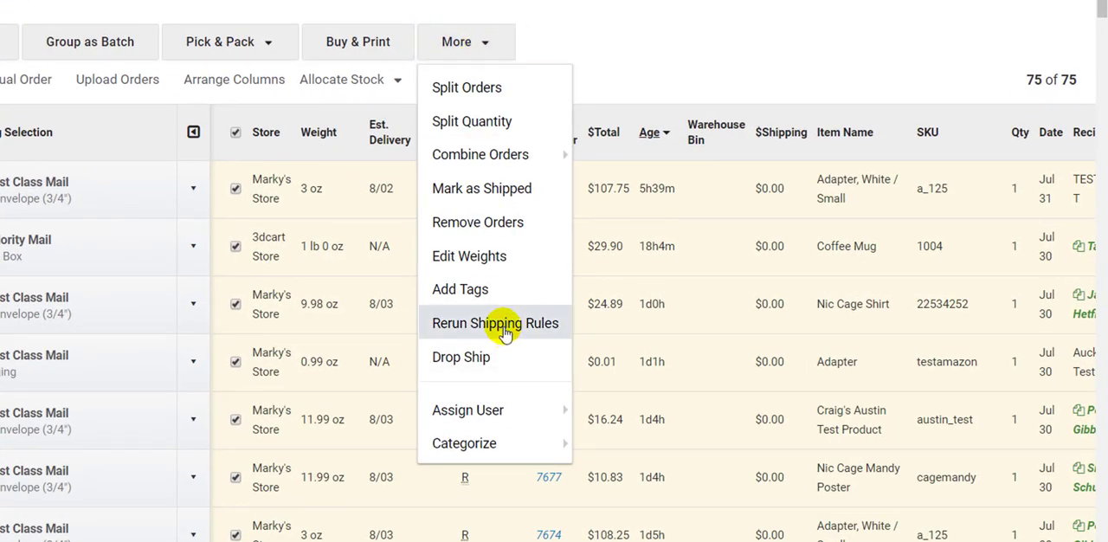
click(495, 322)
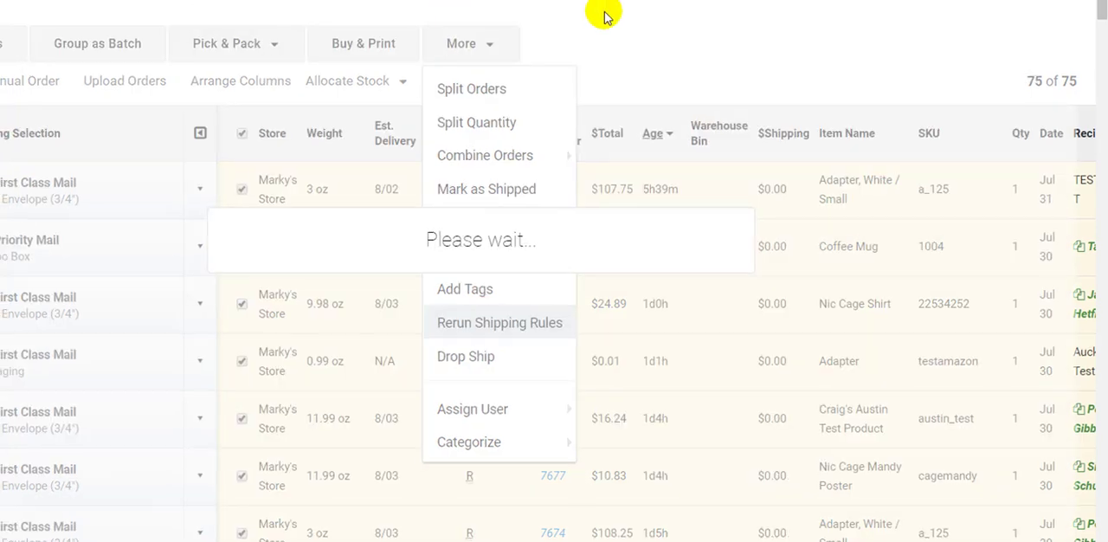
click(498, 322)
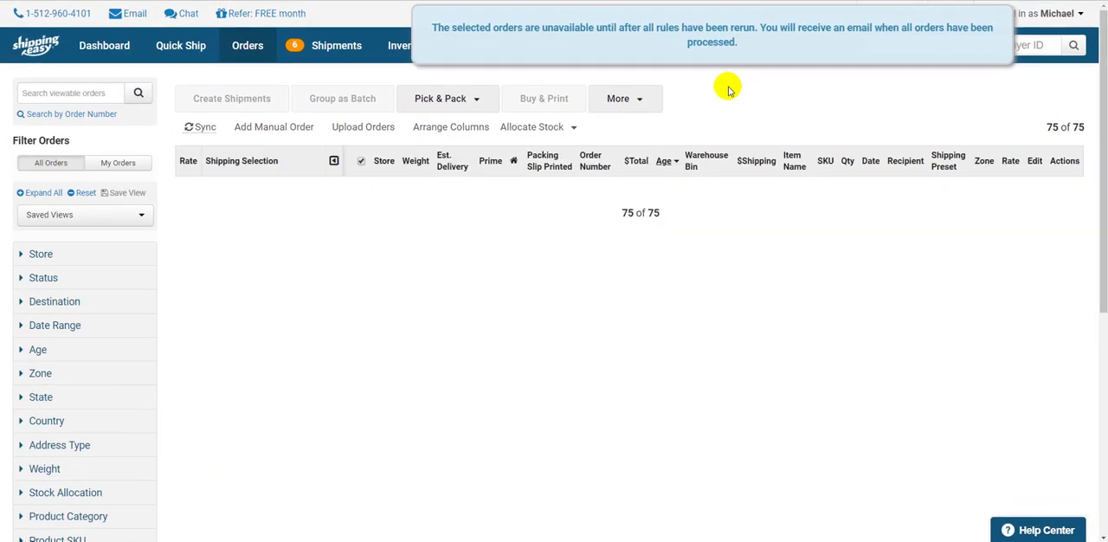